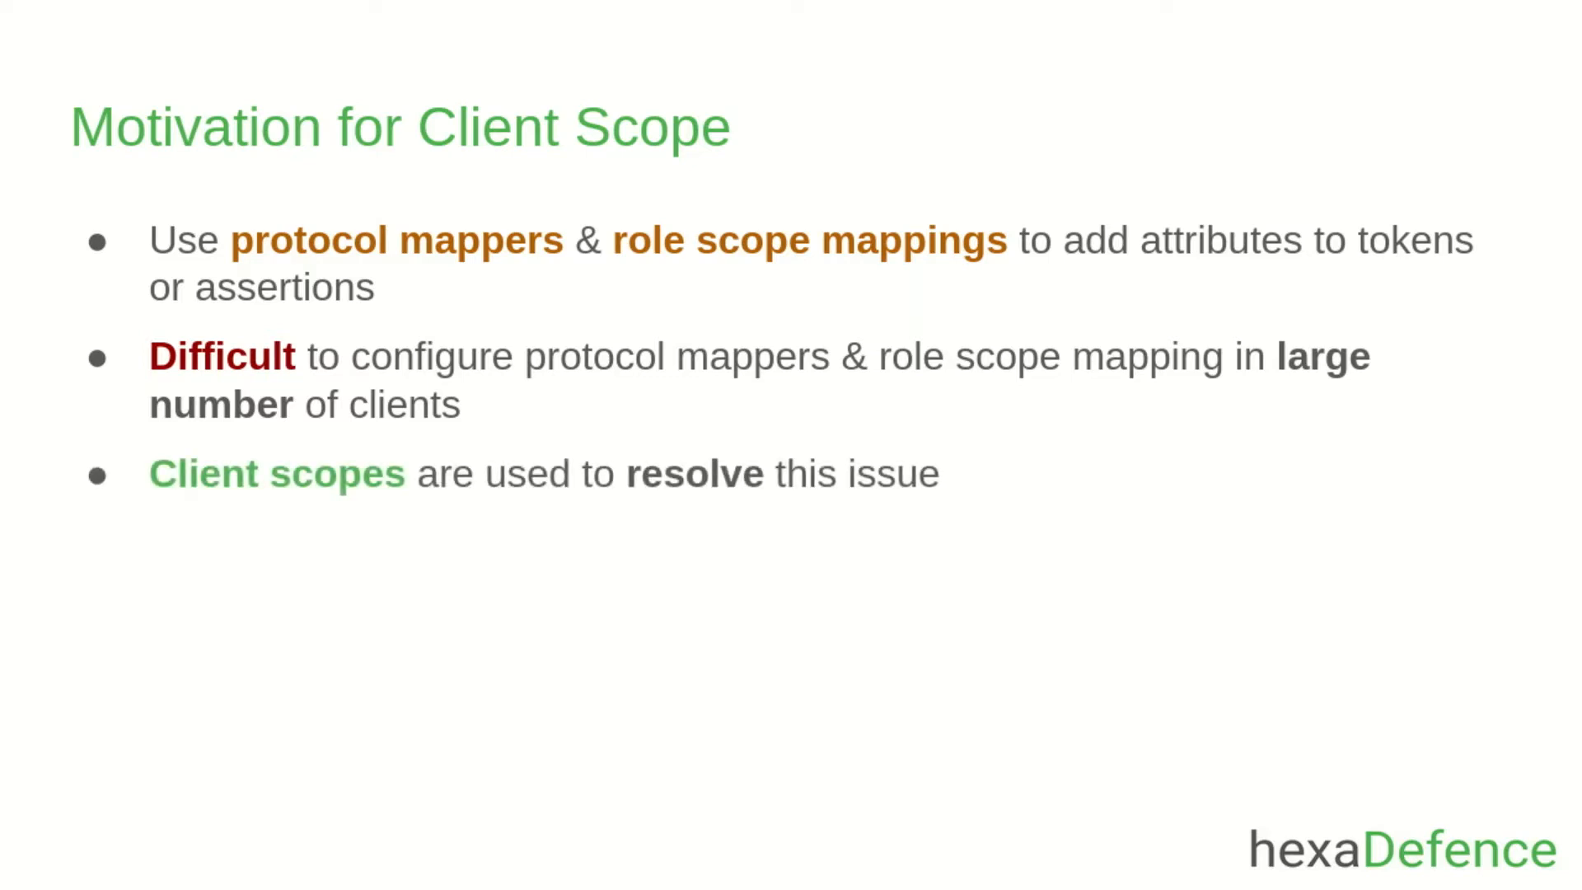
- Advance past the client-scope motivation slide before switching to the Keycloak console
key("Right")
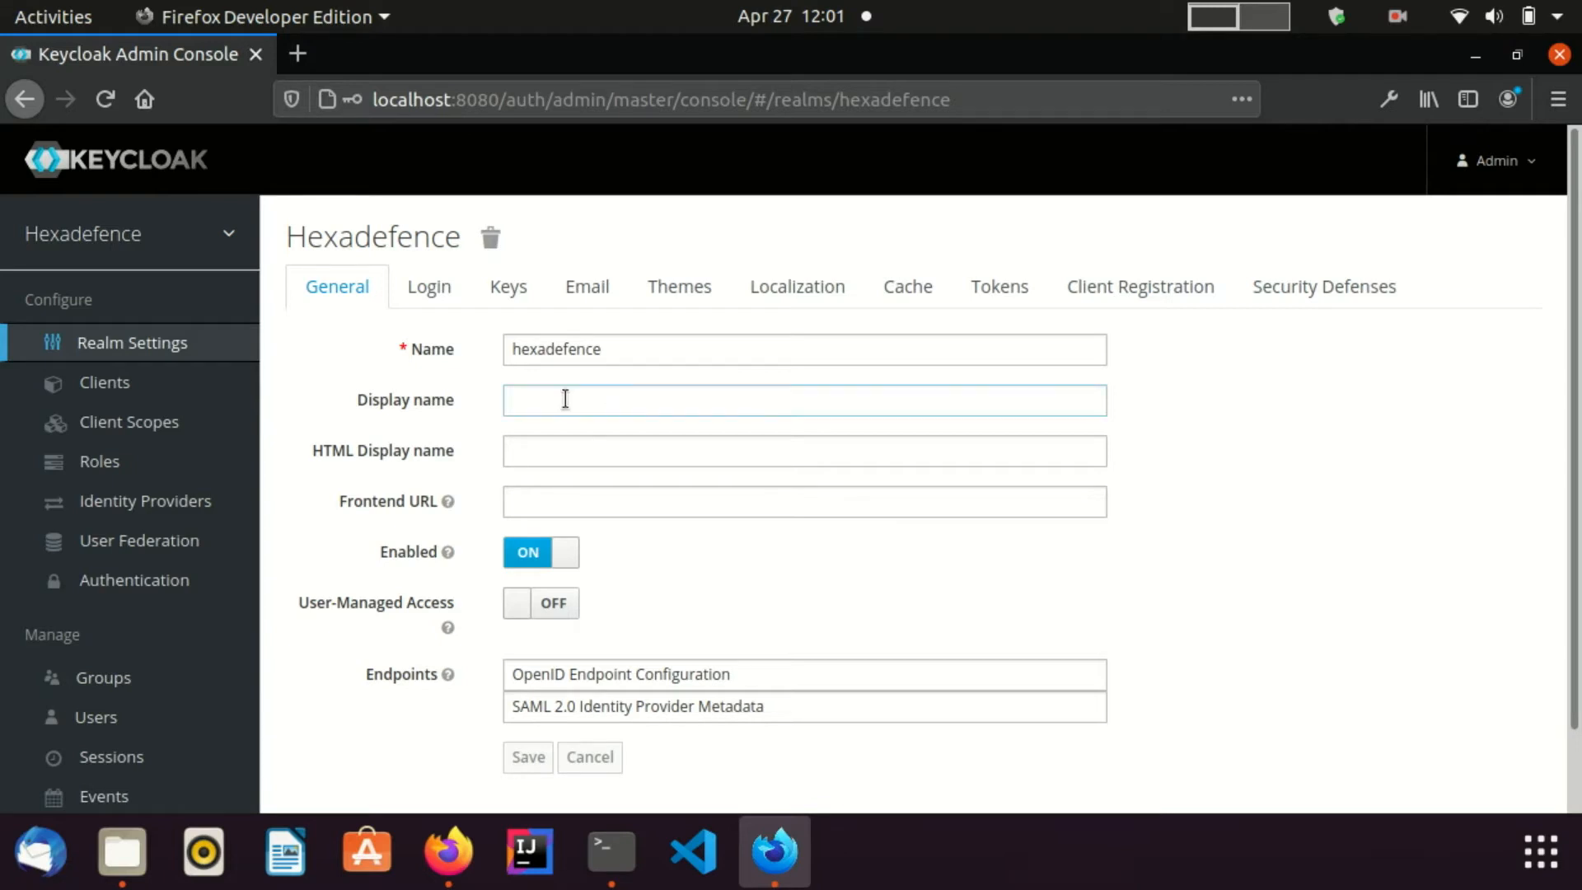
- Create and save a new client scope named hexa-scope from the Client Scopes list
left_click(129, 420)
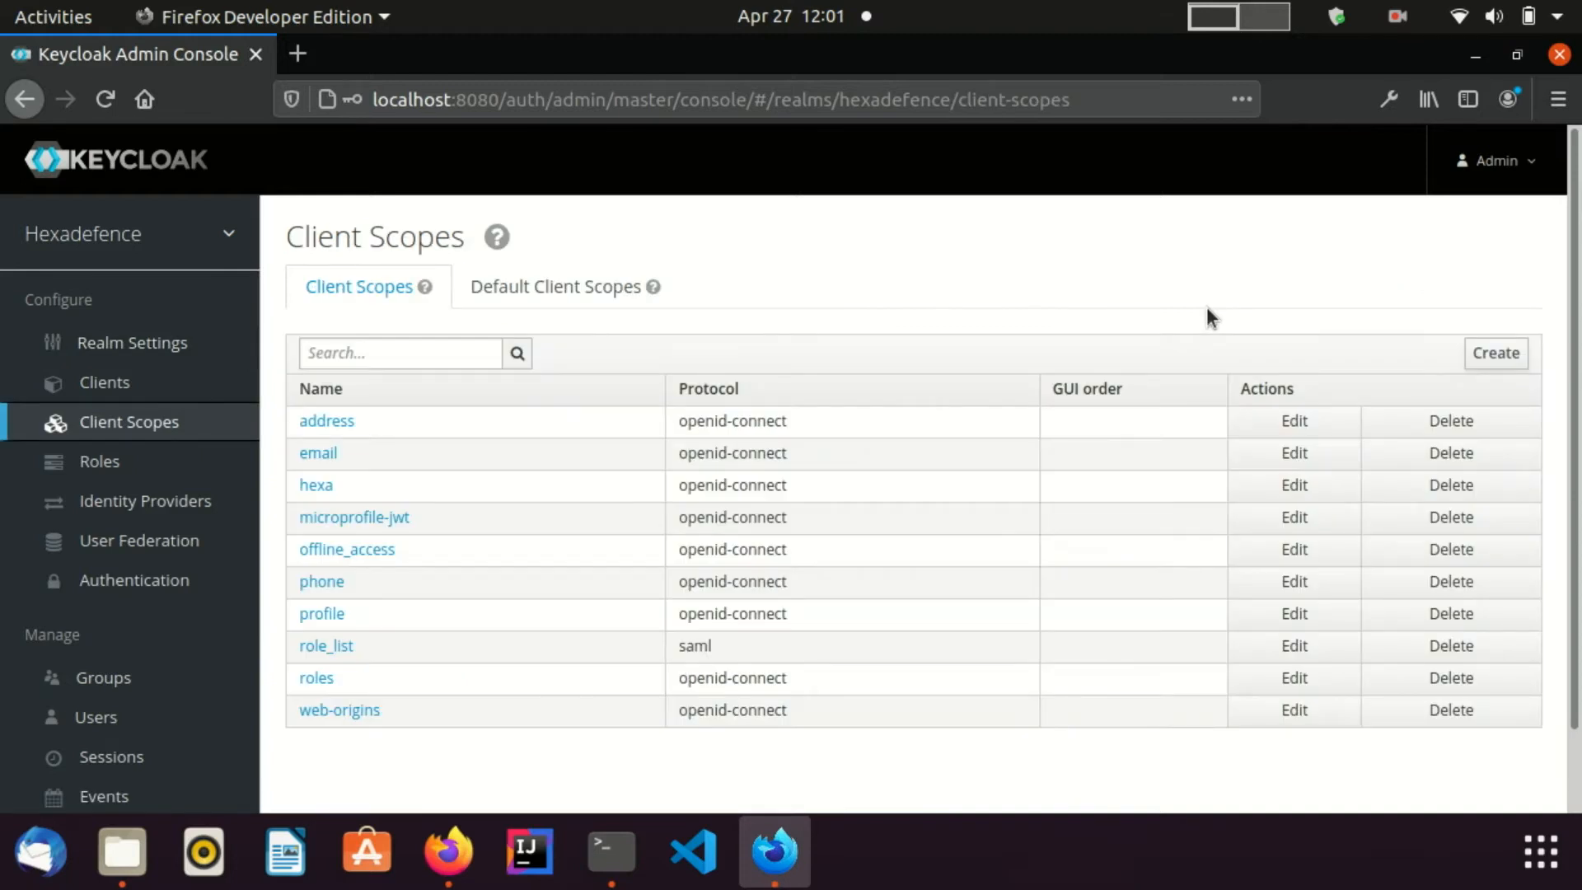
mouse_move(1499, 343)
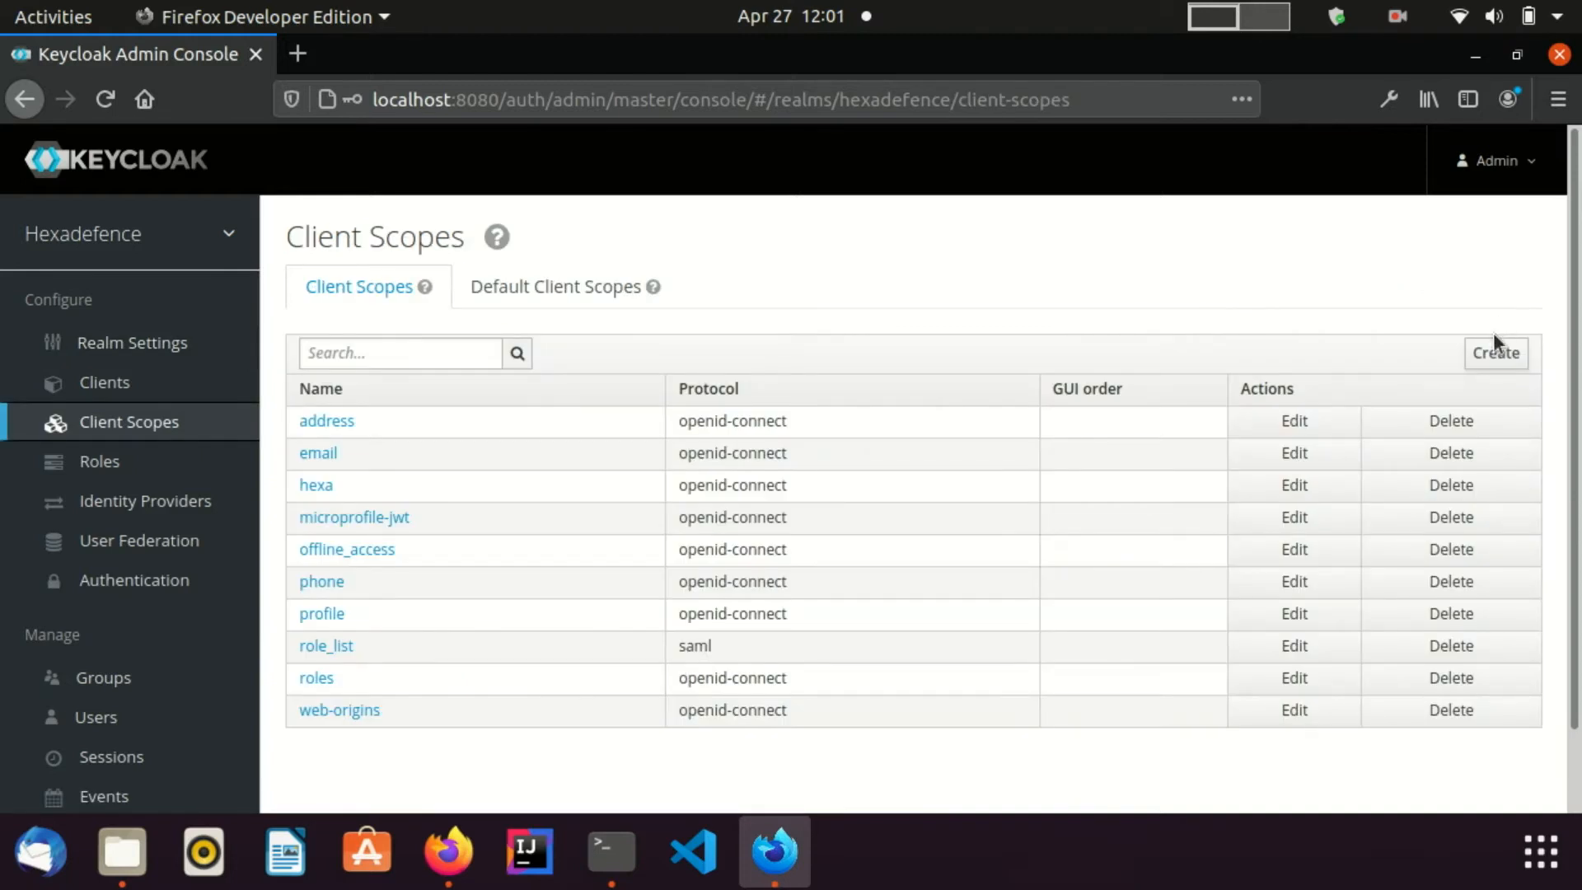
left_click(1496, 352)
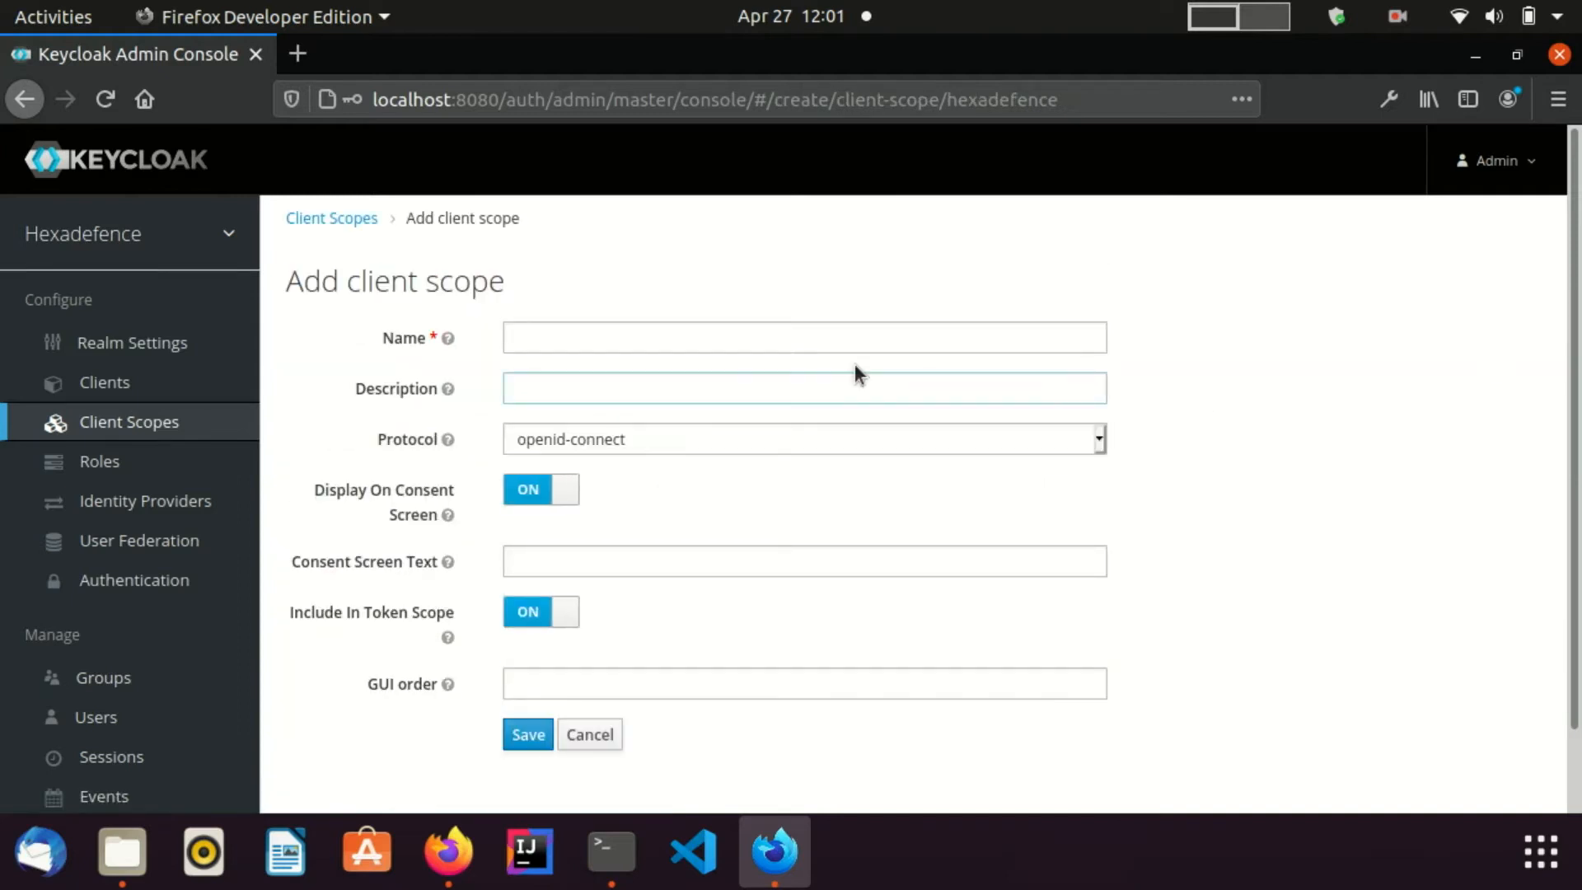
left_click(804, 336)
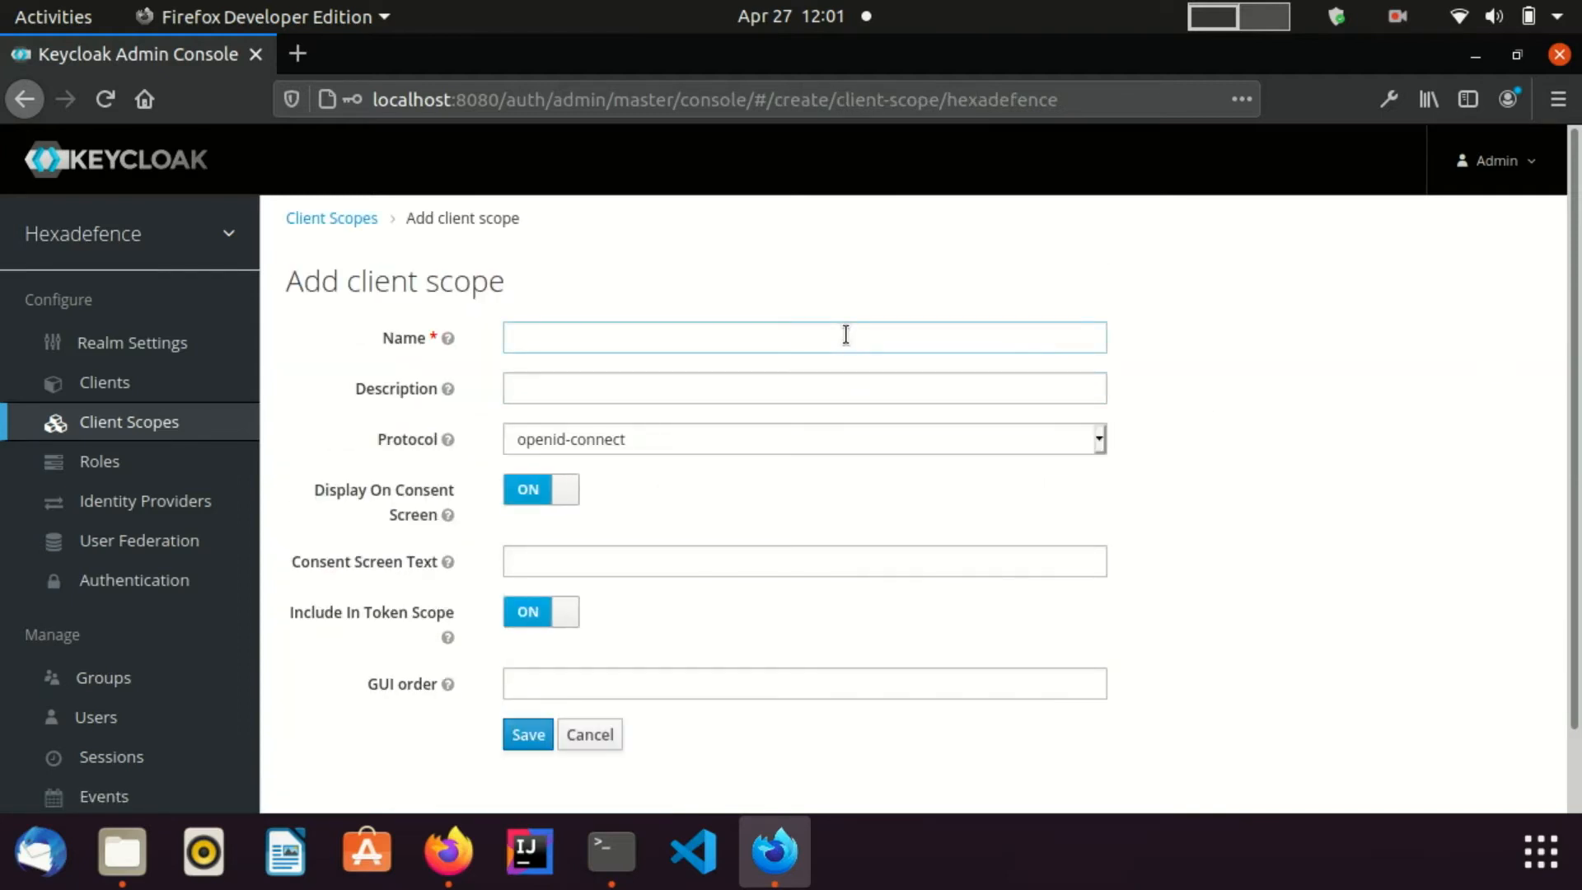
type("hexa-scope")
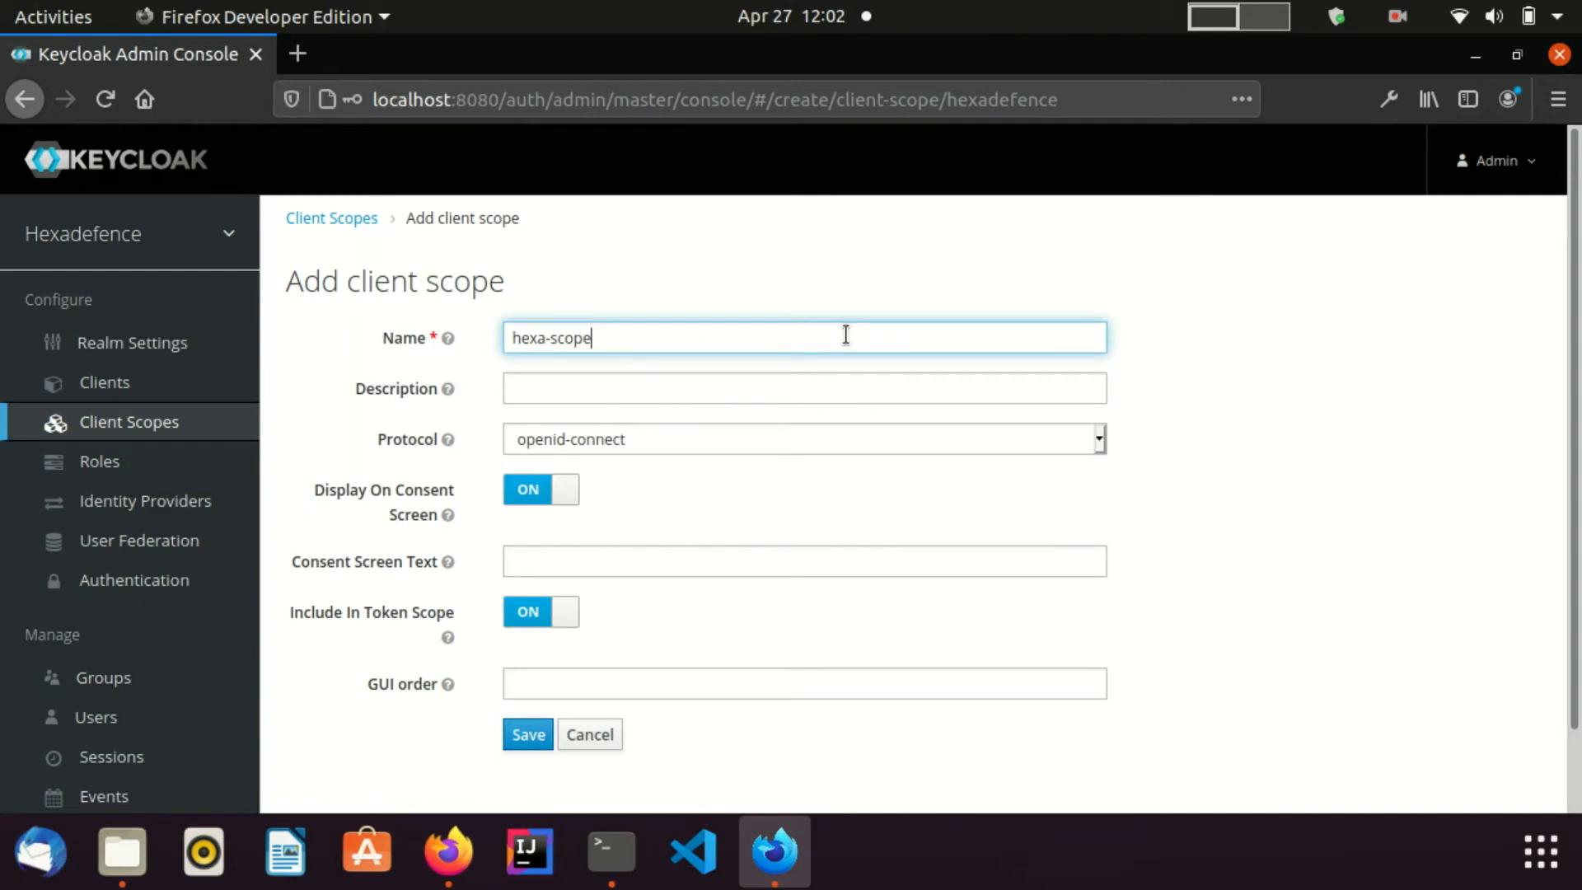
mouse_move(674, 380)
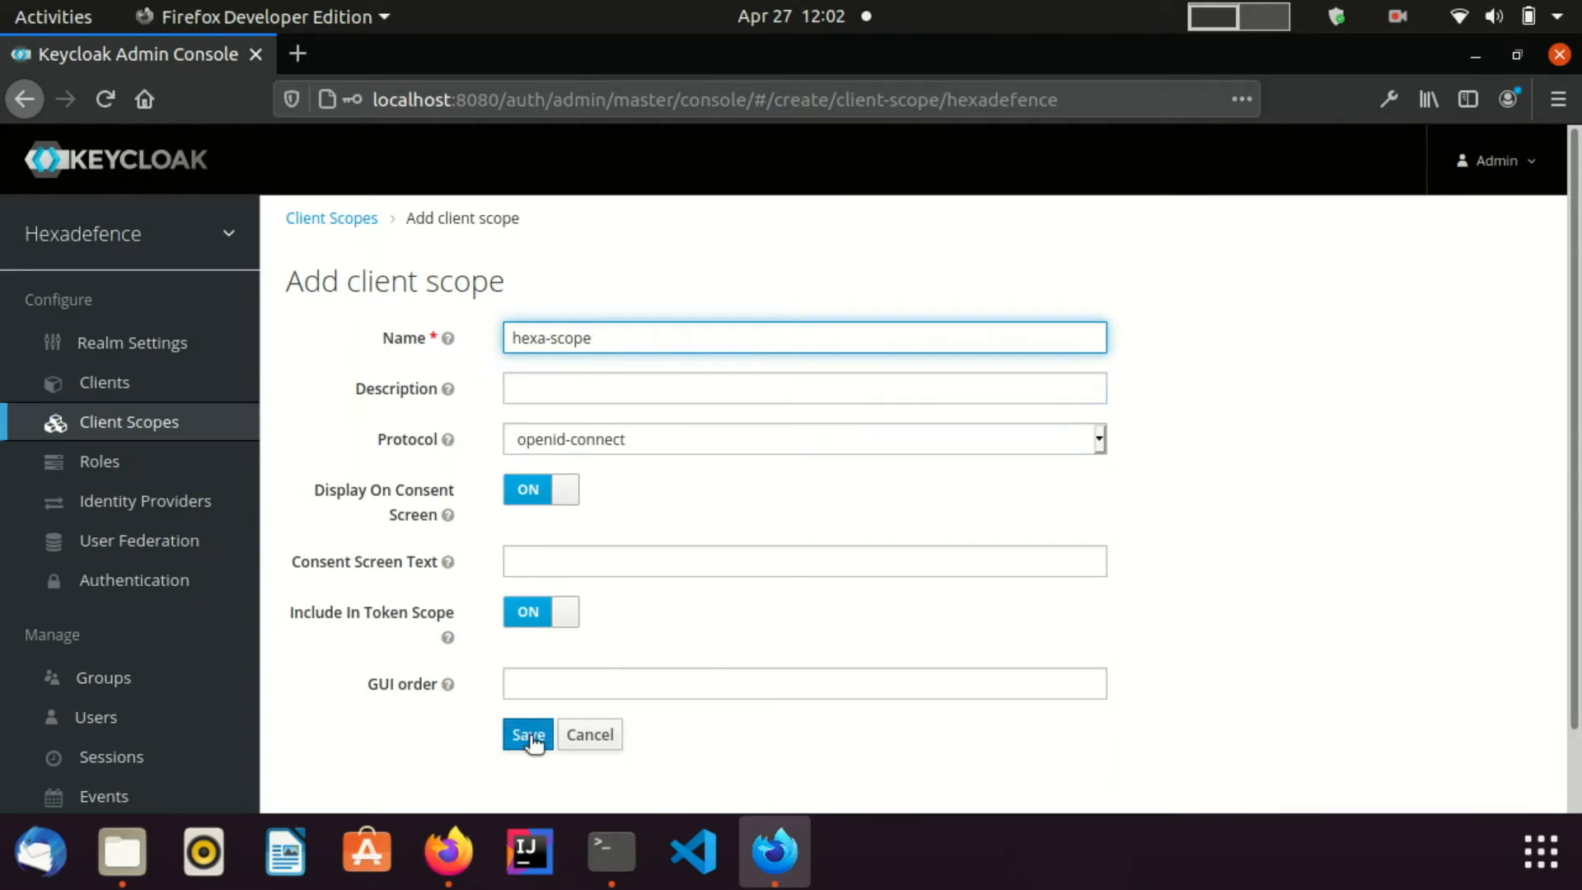
left_click(528, 735)
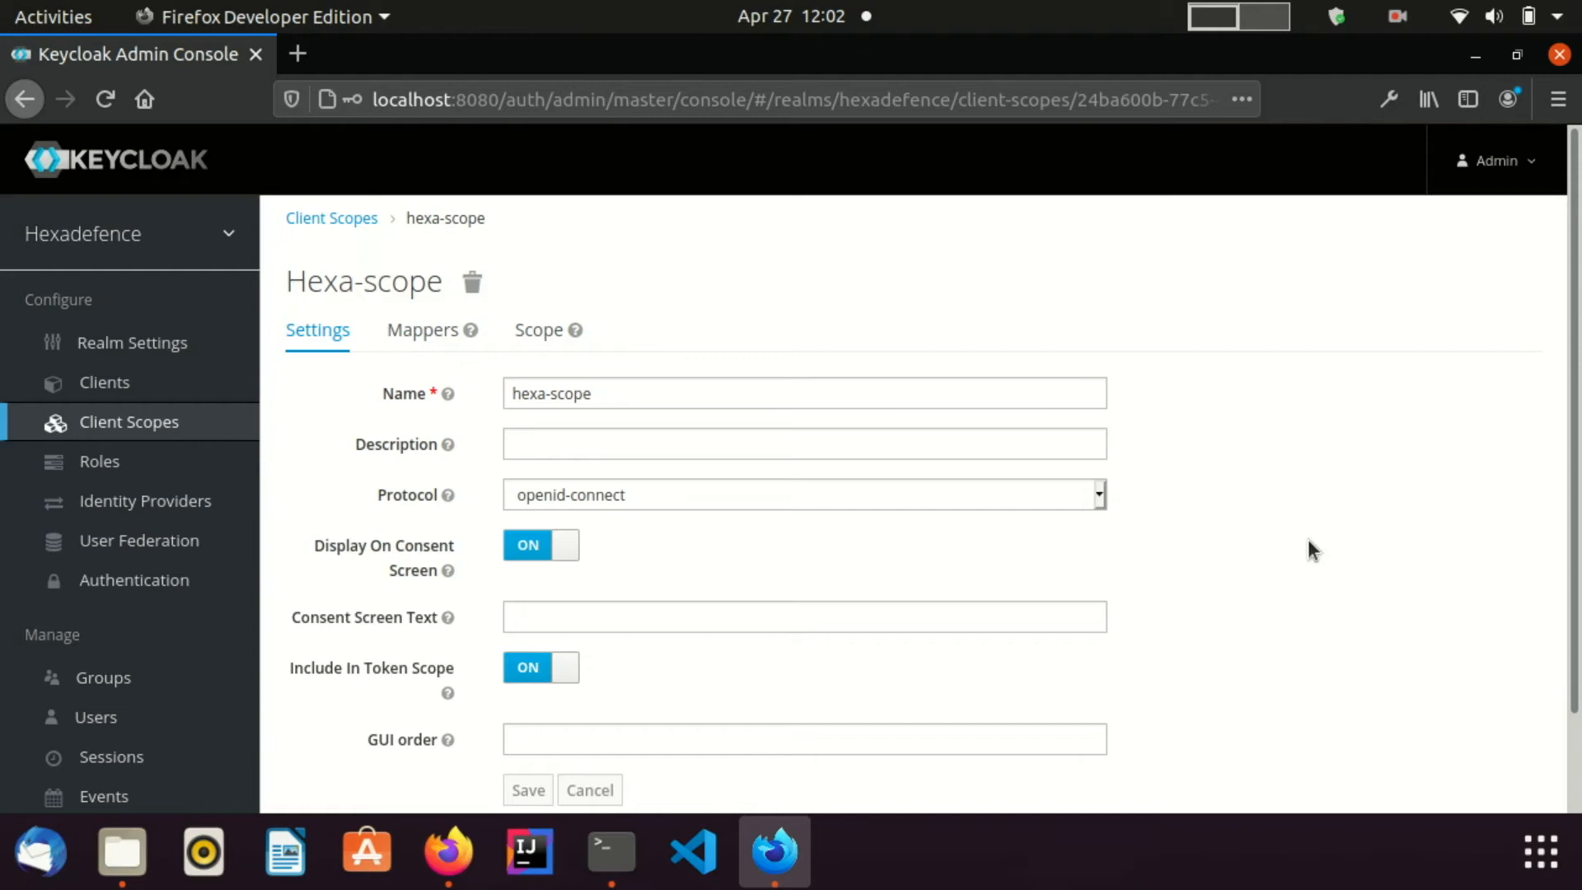
mouse_move(1301, 389)
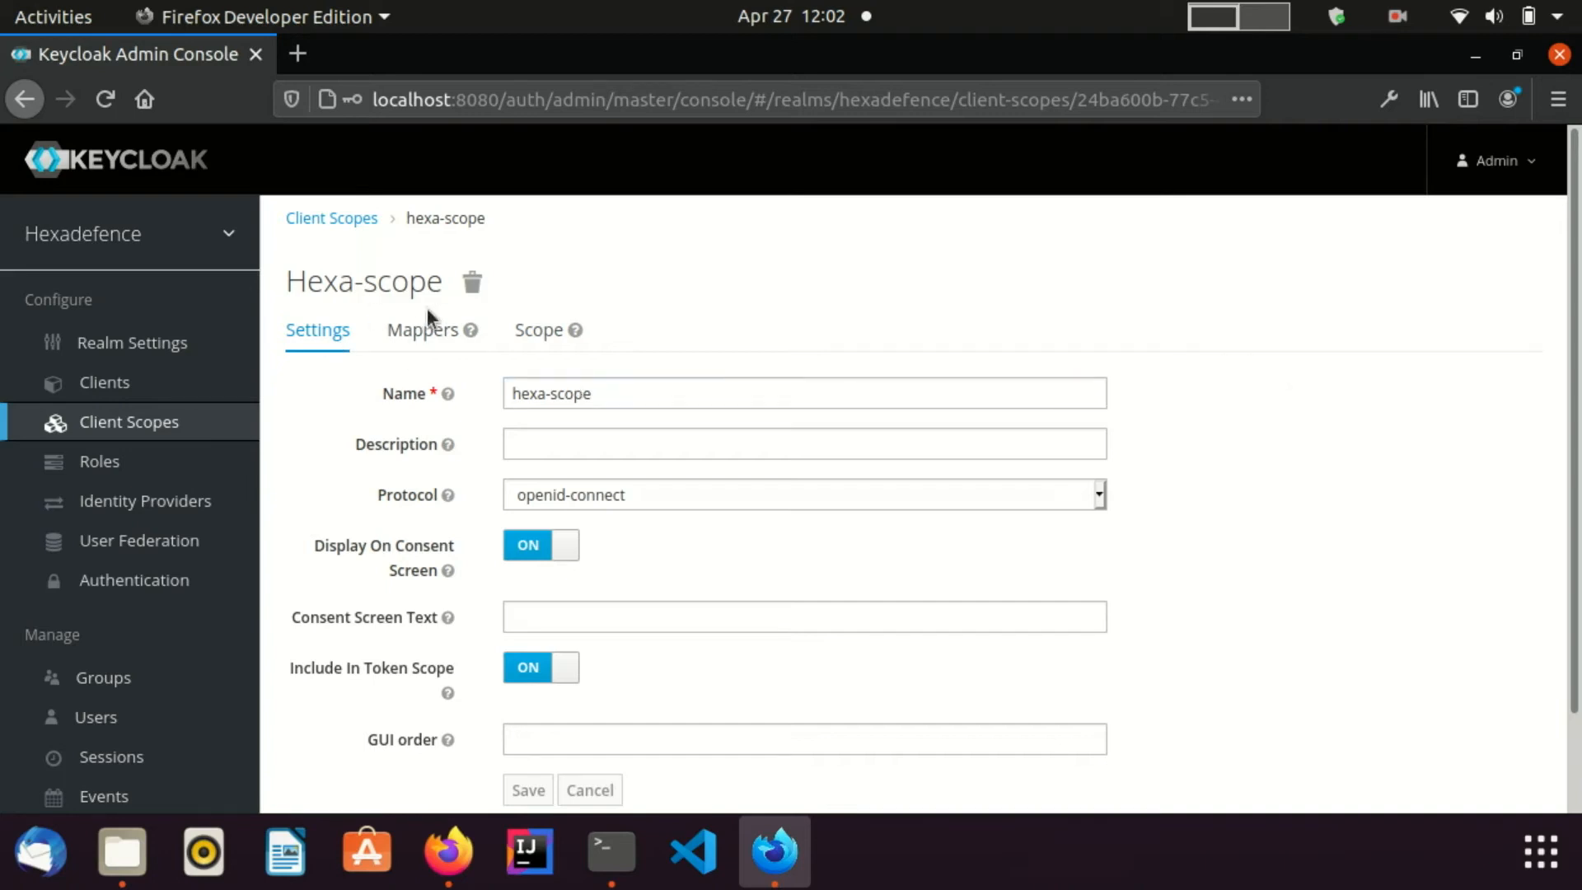
- Add the built-in zoneinfo protocol mapper to hexa-scope's mappers
left_click(423, 330)
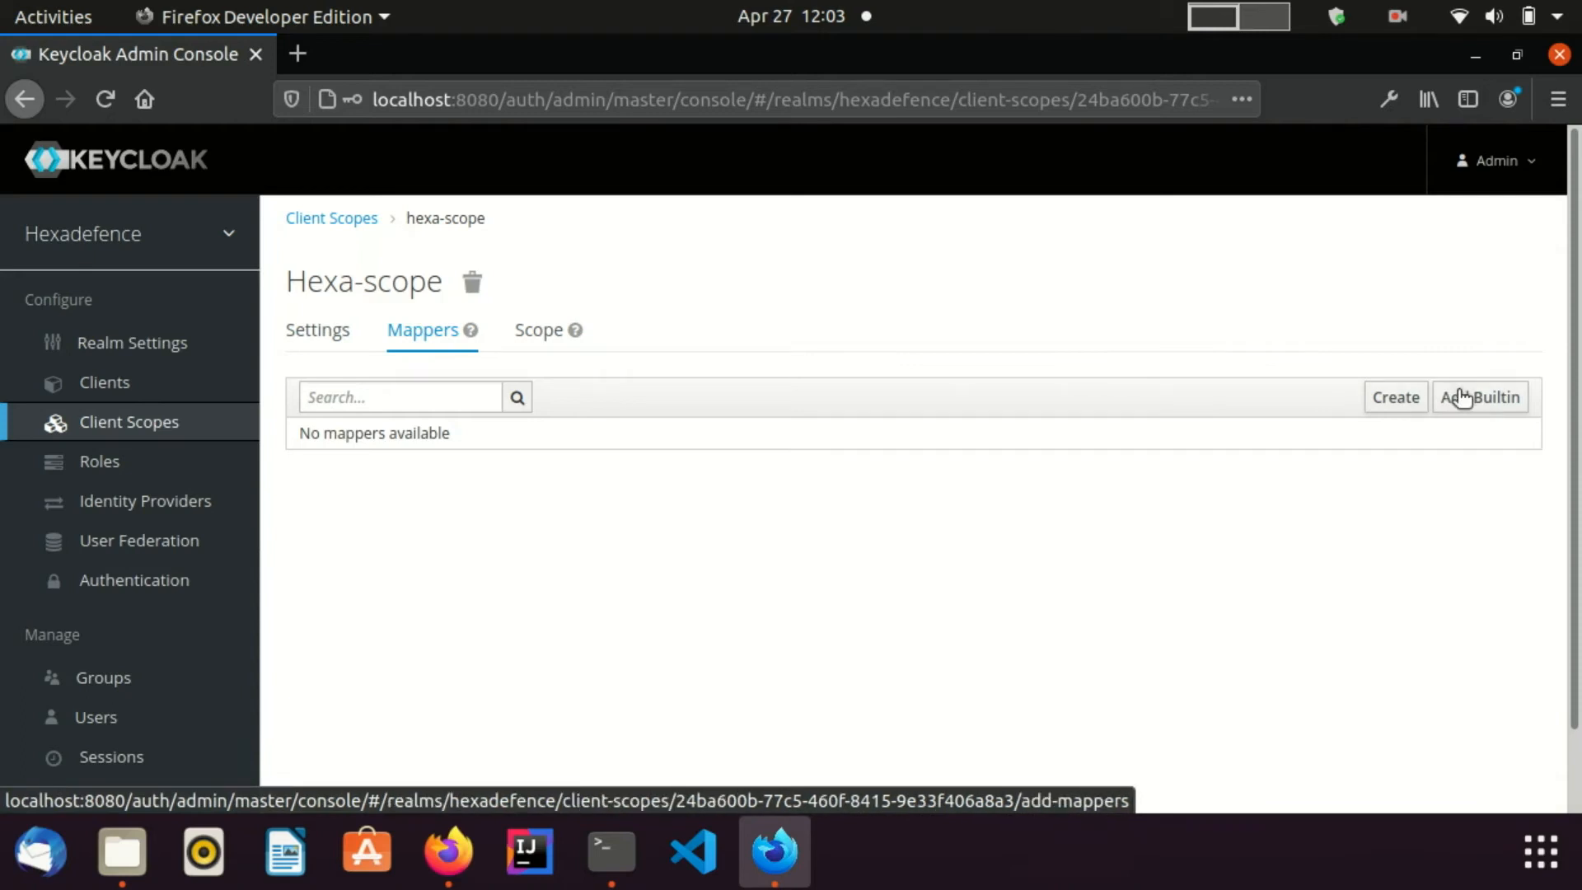
left_click(1480, 397)
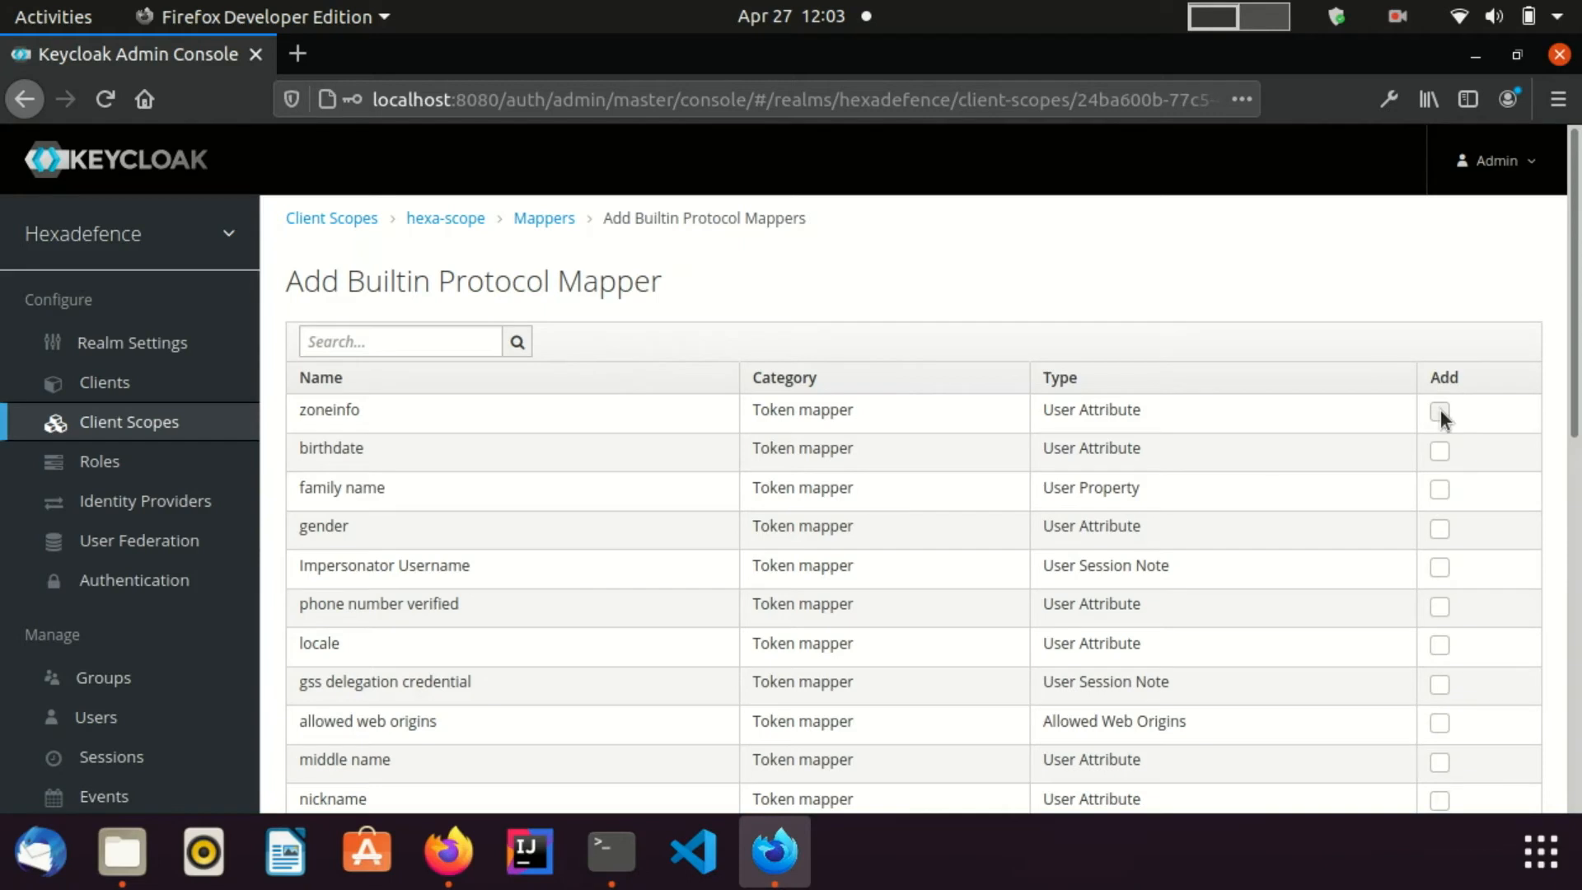
left_click(1439, 412)
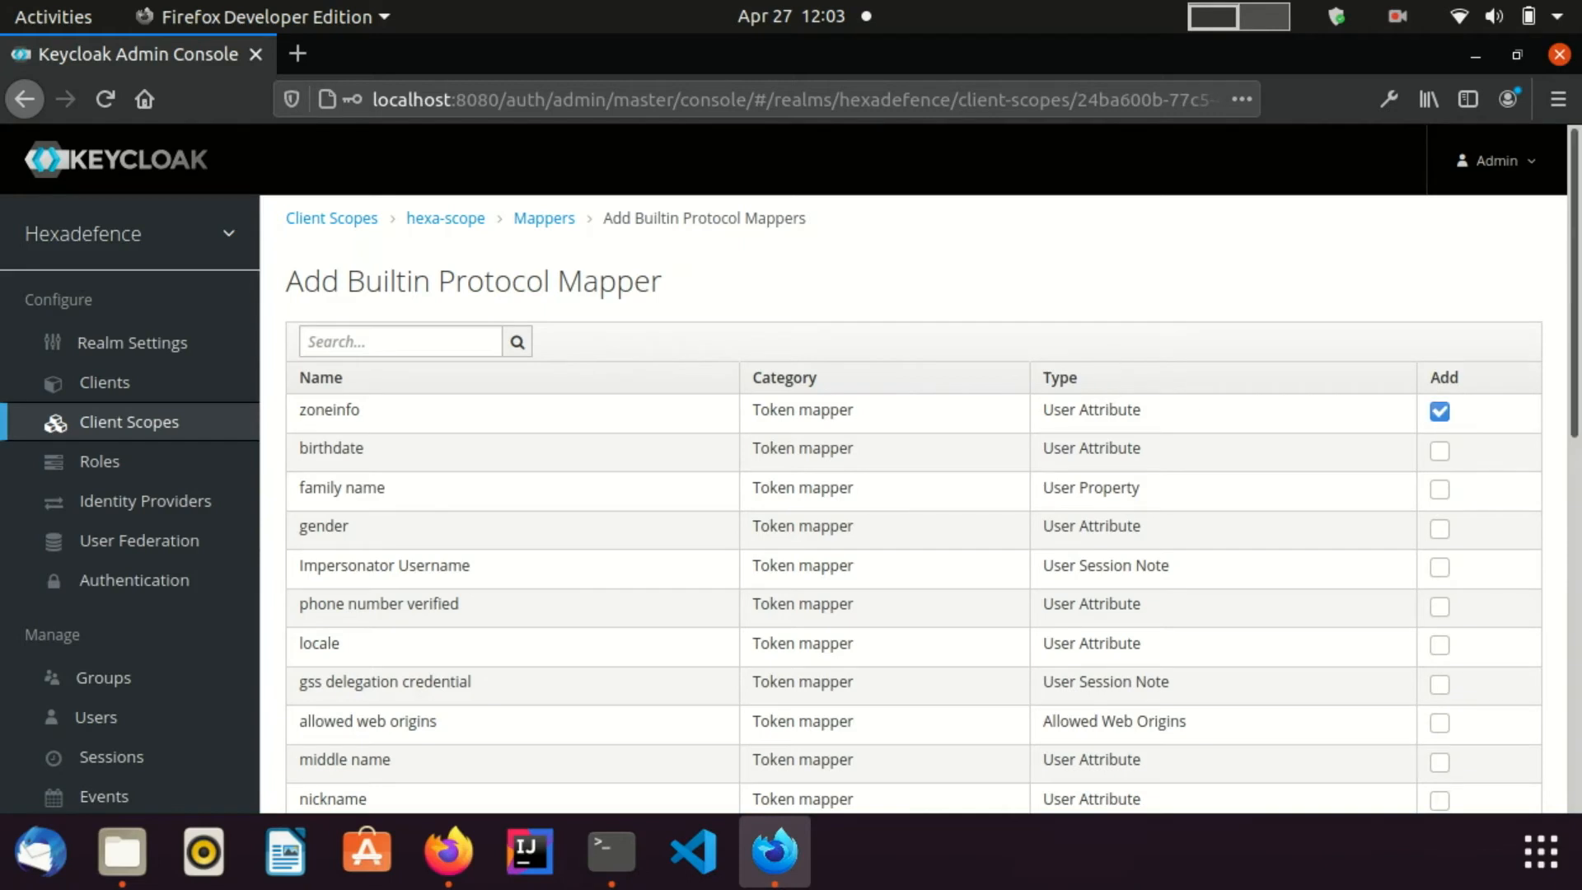
scroll("down", 3)
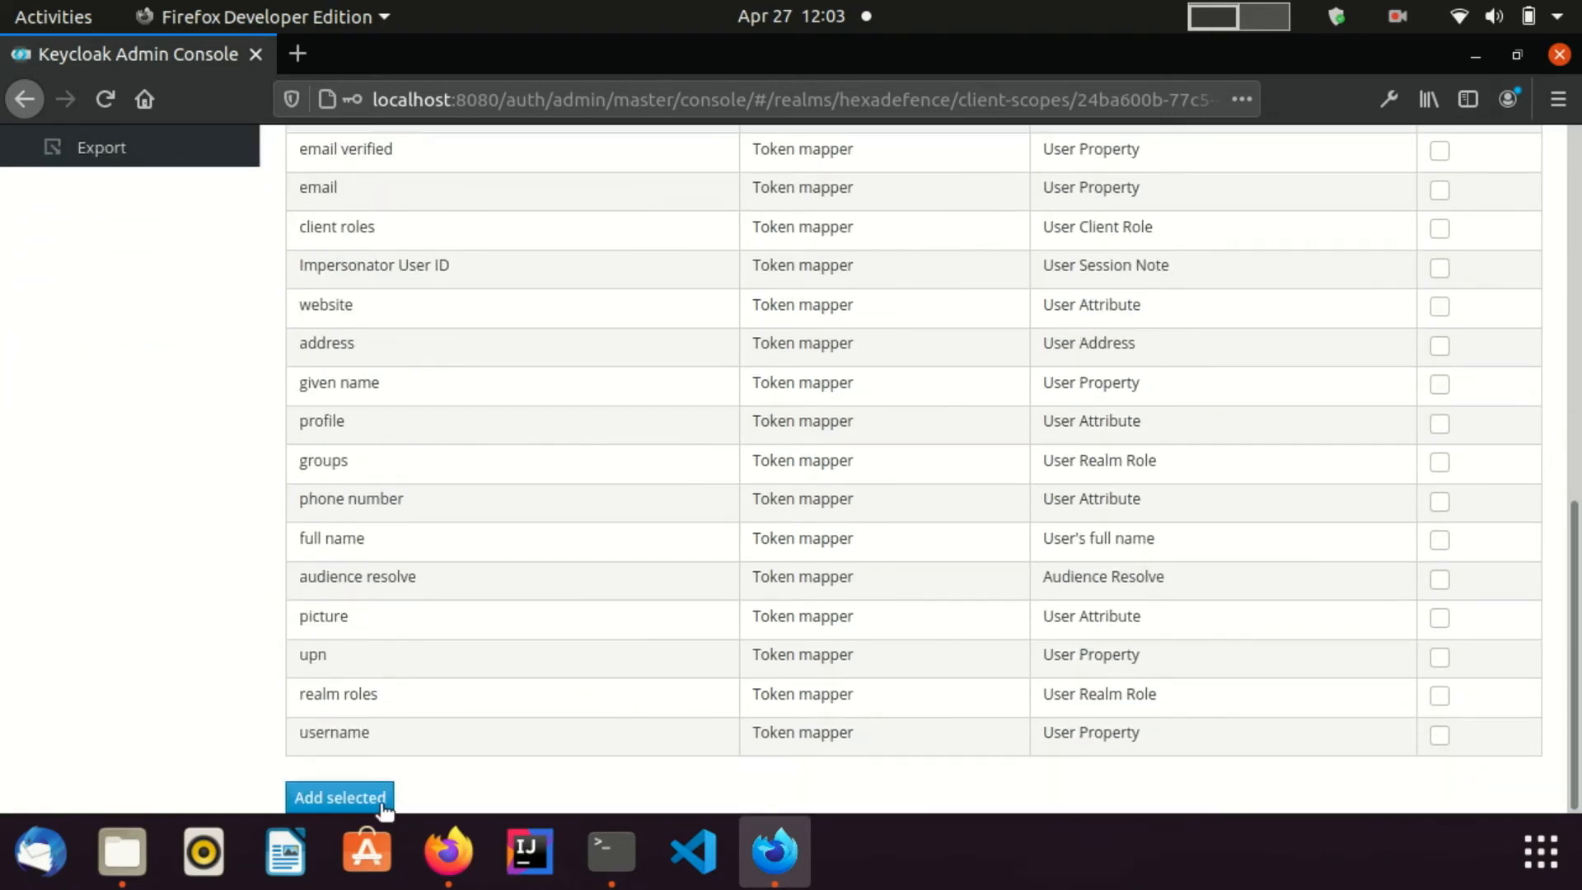
left_click(339, 798)
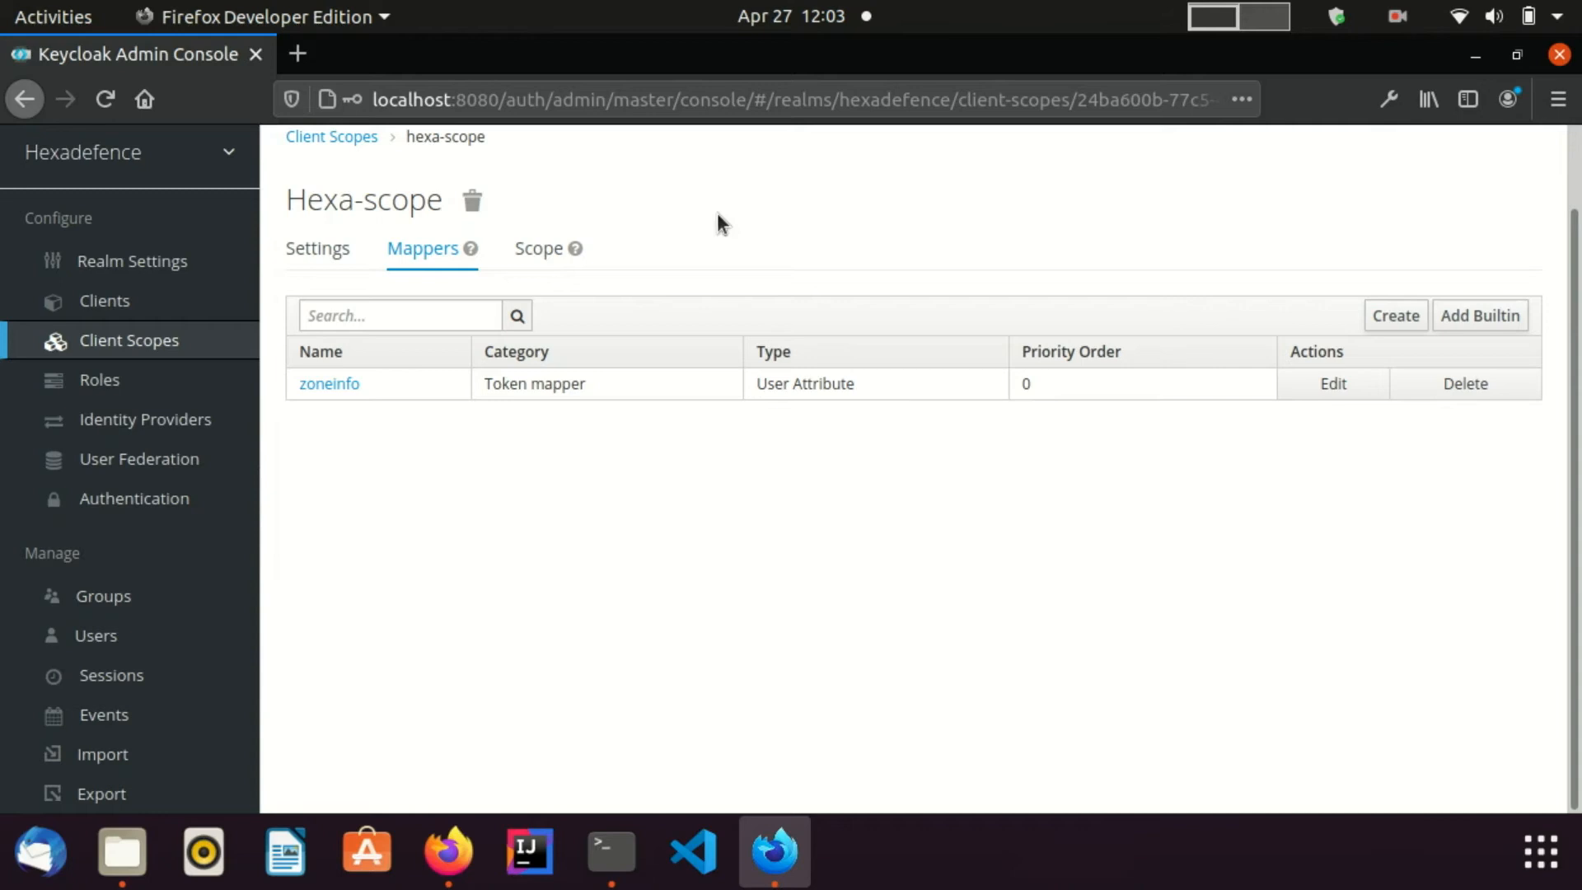
mouse_move(538, 249)
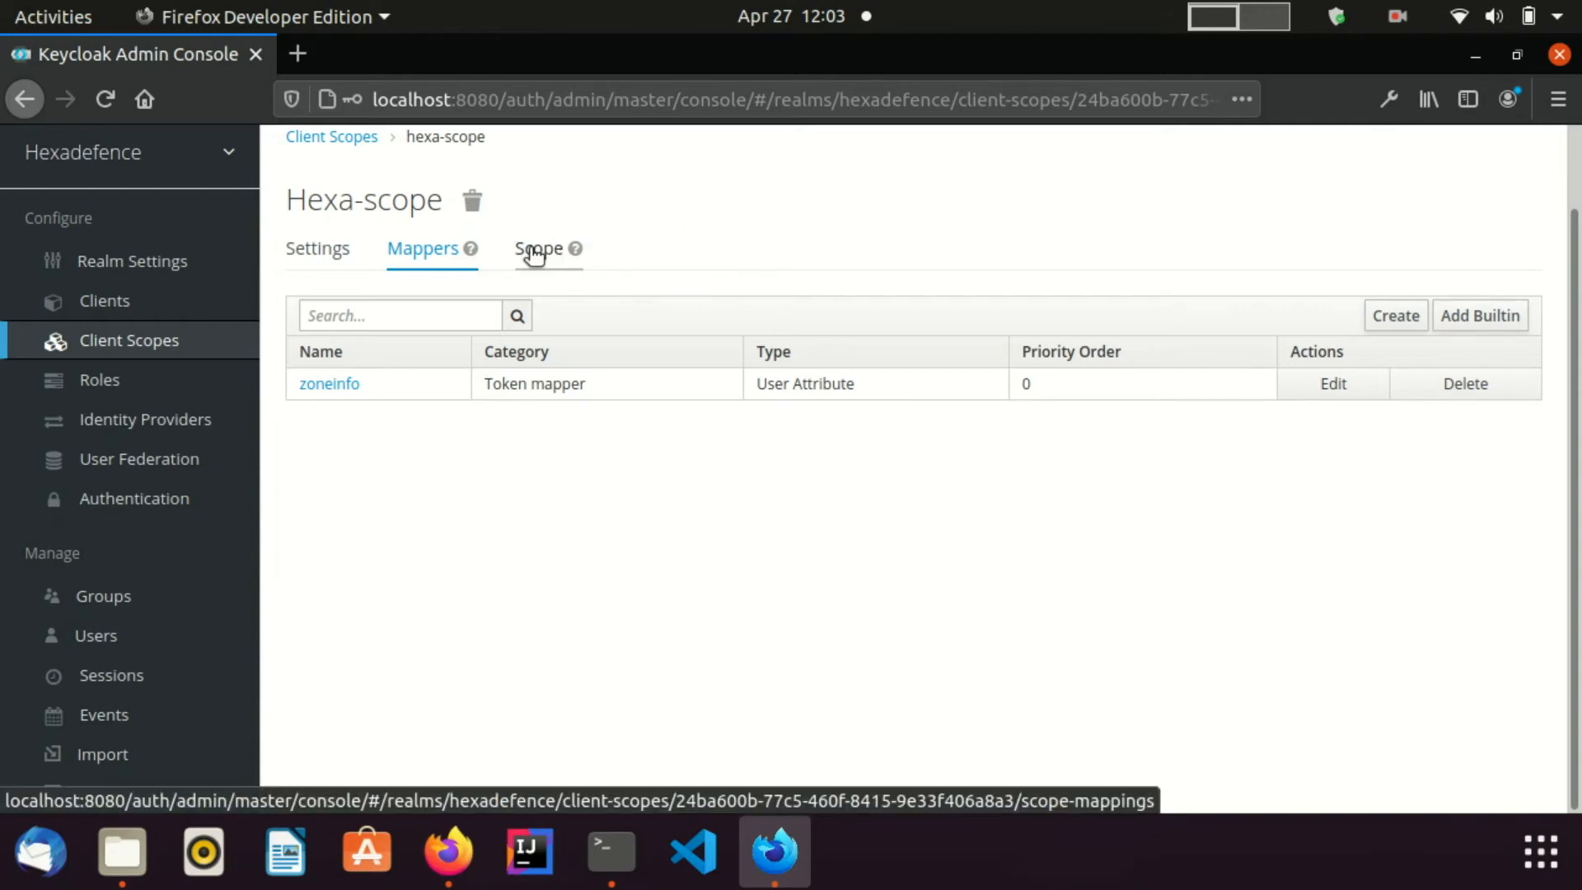
- Assign the SIMPLE_ROLE realm role to hexa-scope's scope mappings
left_click(537, 249)
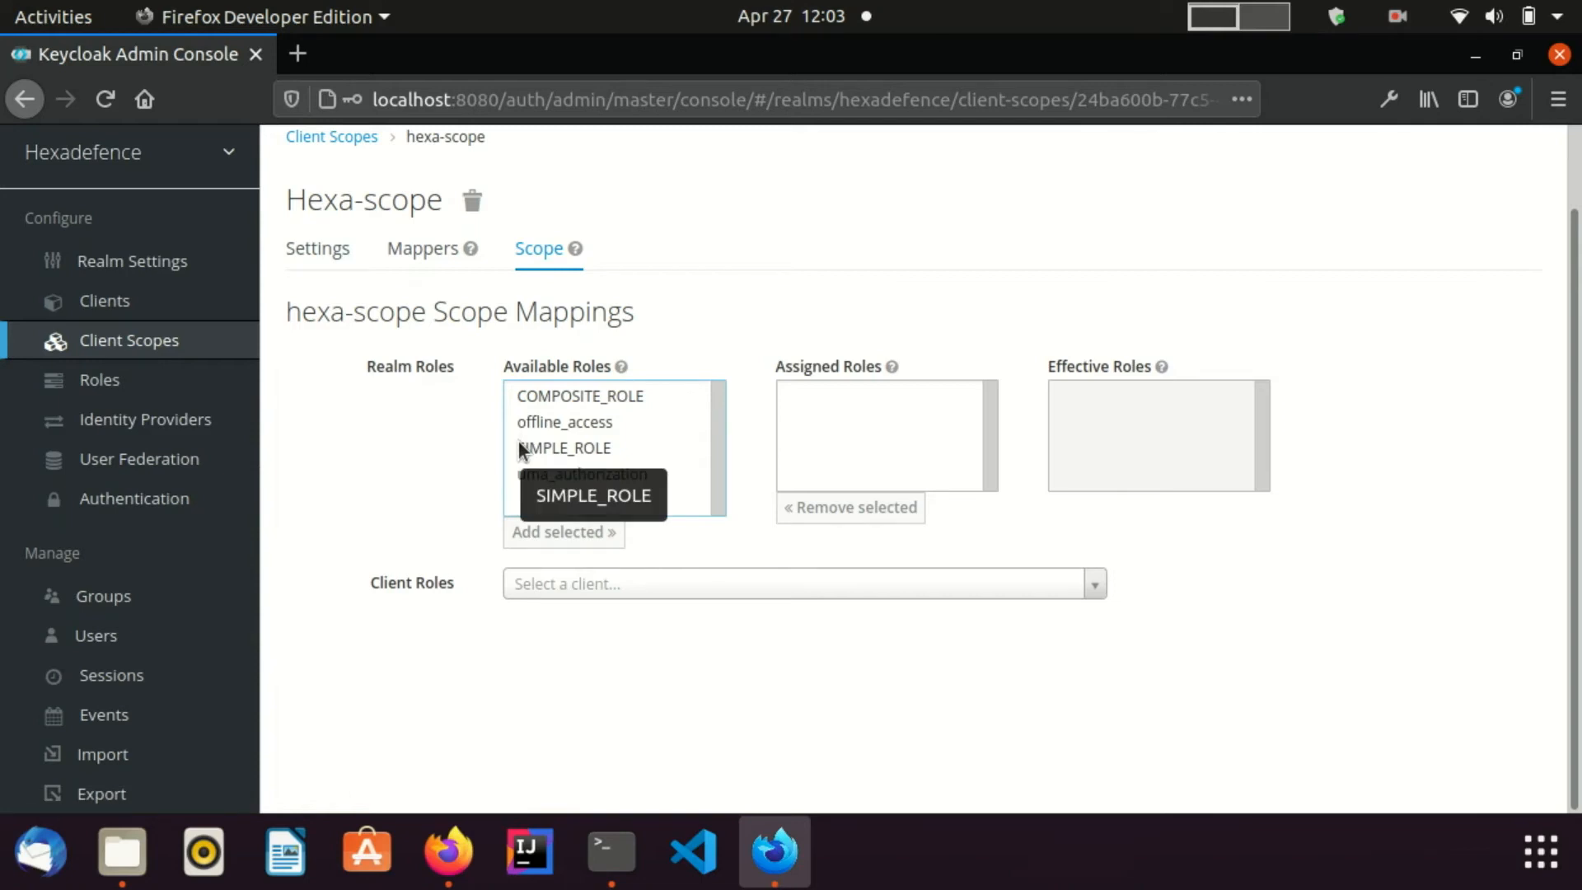
left_click(565, 447)
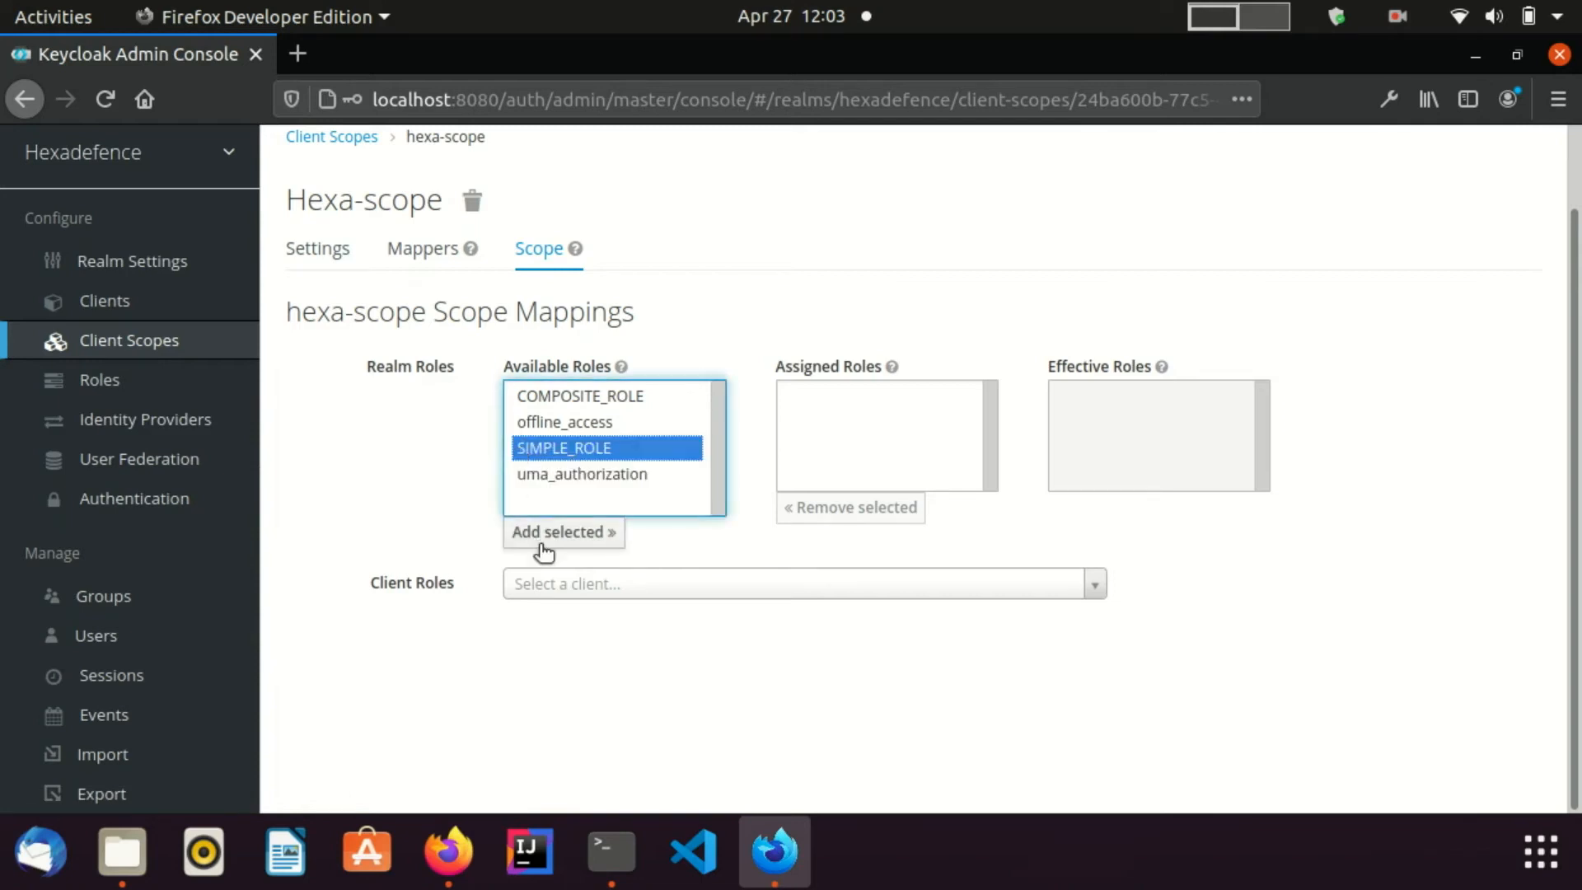
left_click(562, 532)
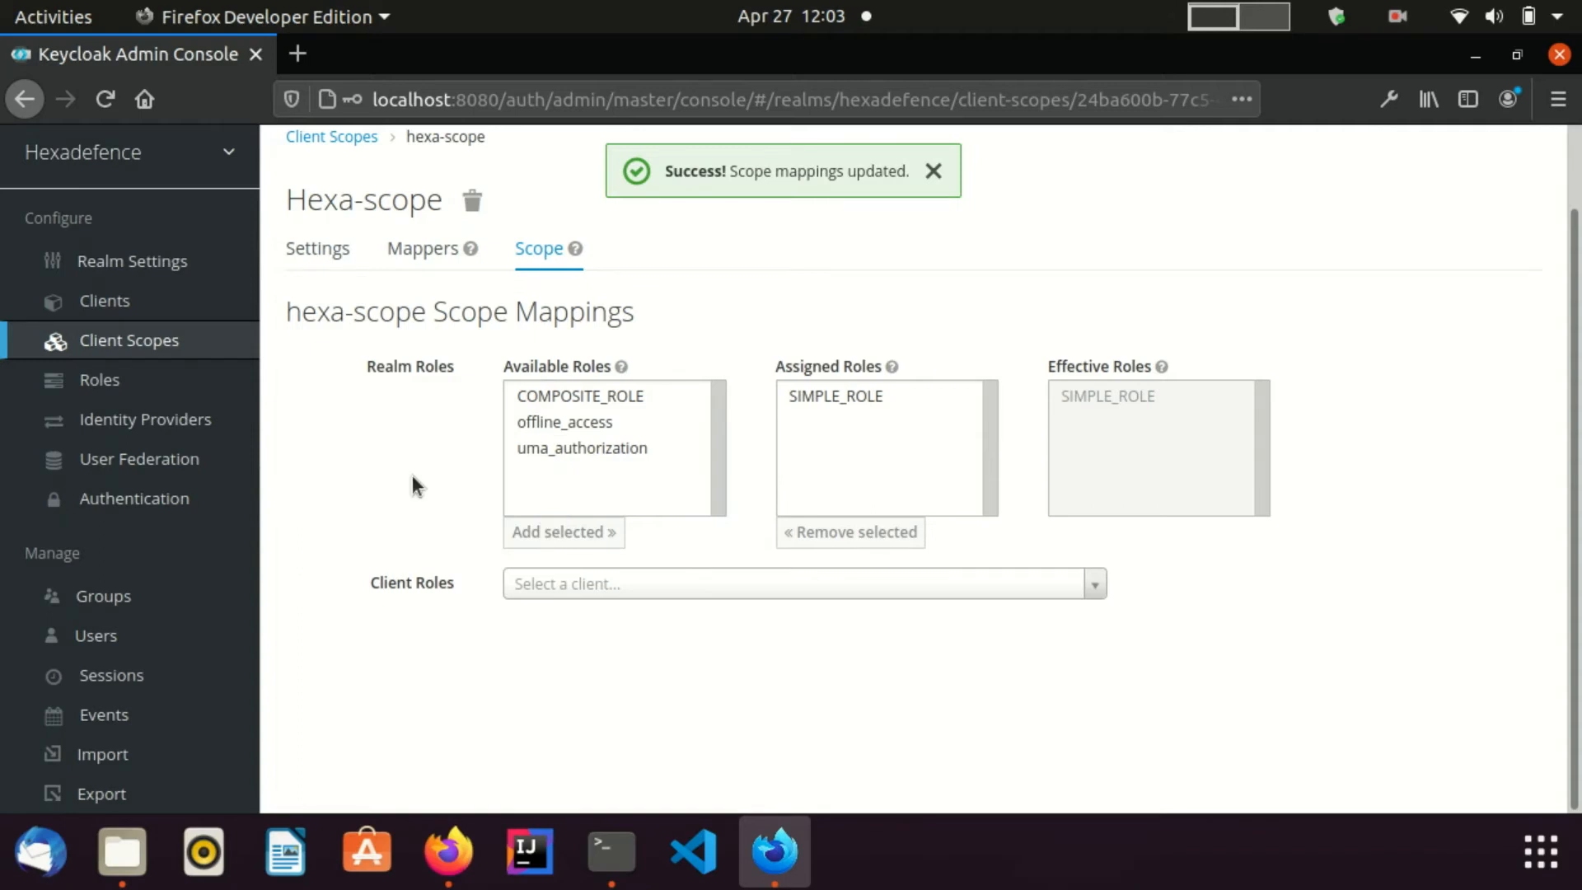
left_click(931, 170)
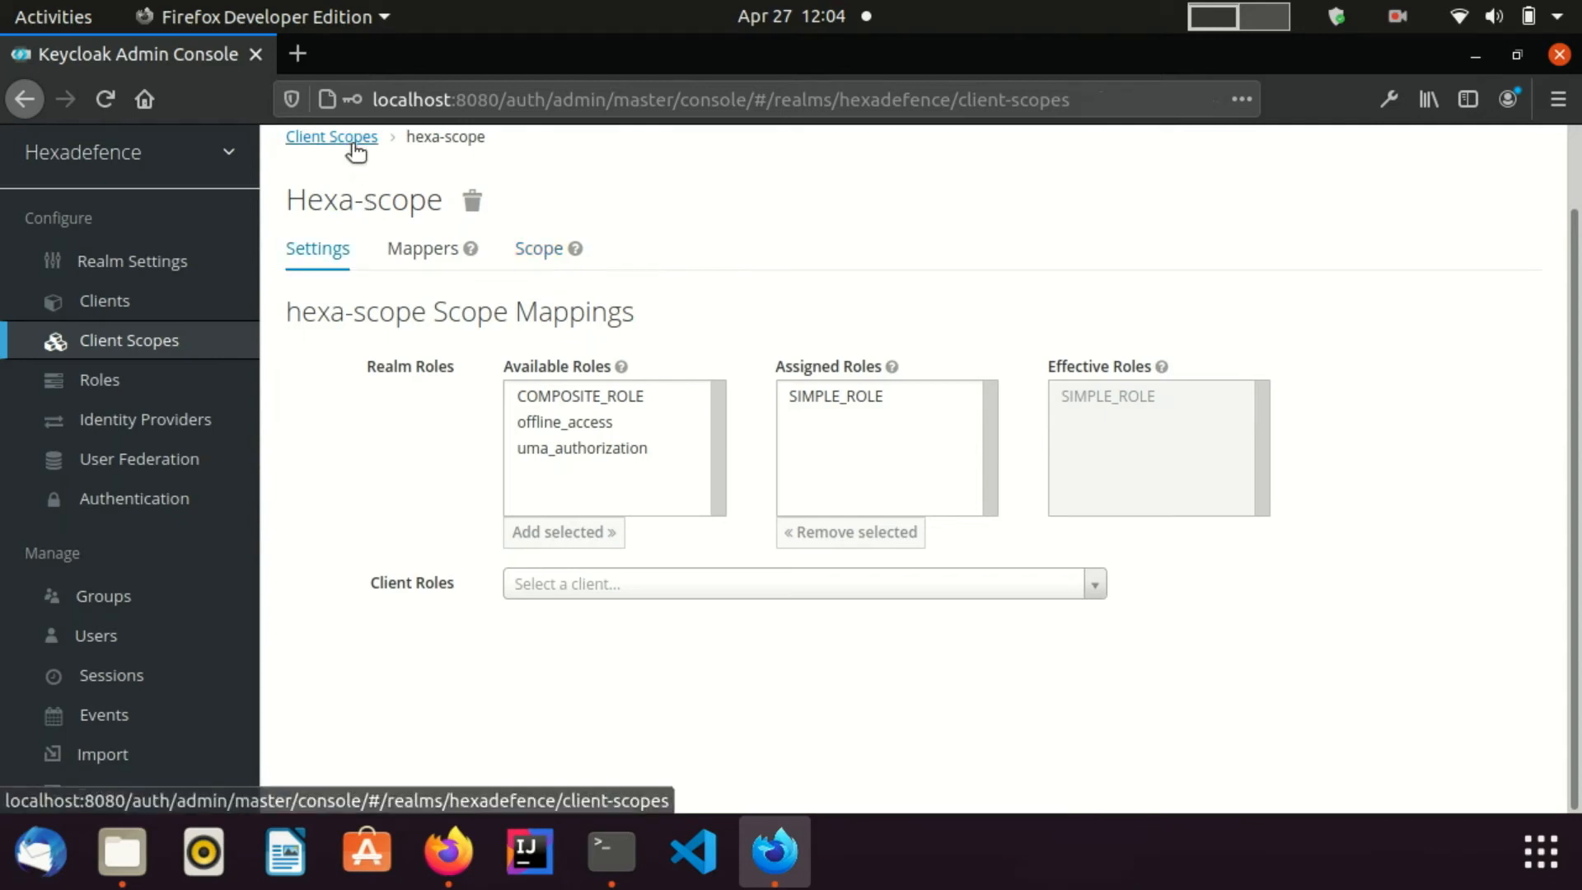
- Review the realm's Default Client Scopes, where hexa-scope is only available, then go to Clients
left_click(331, 137)
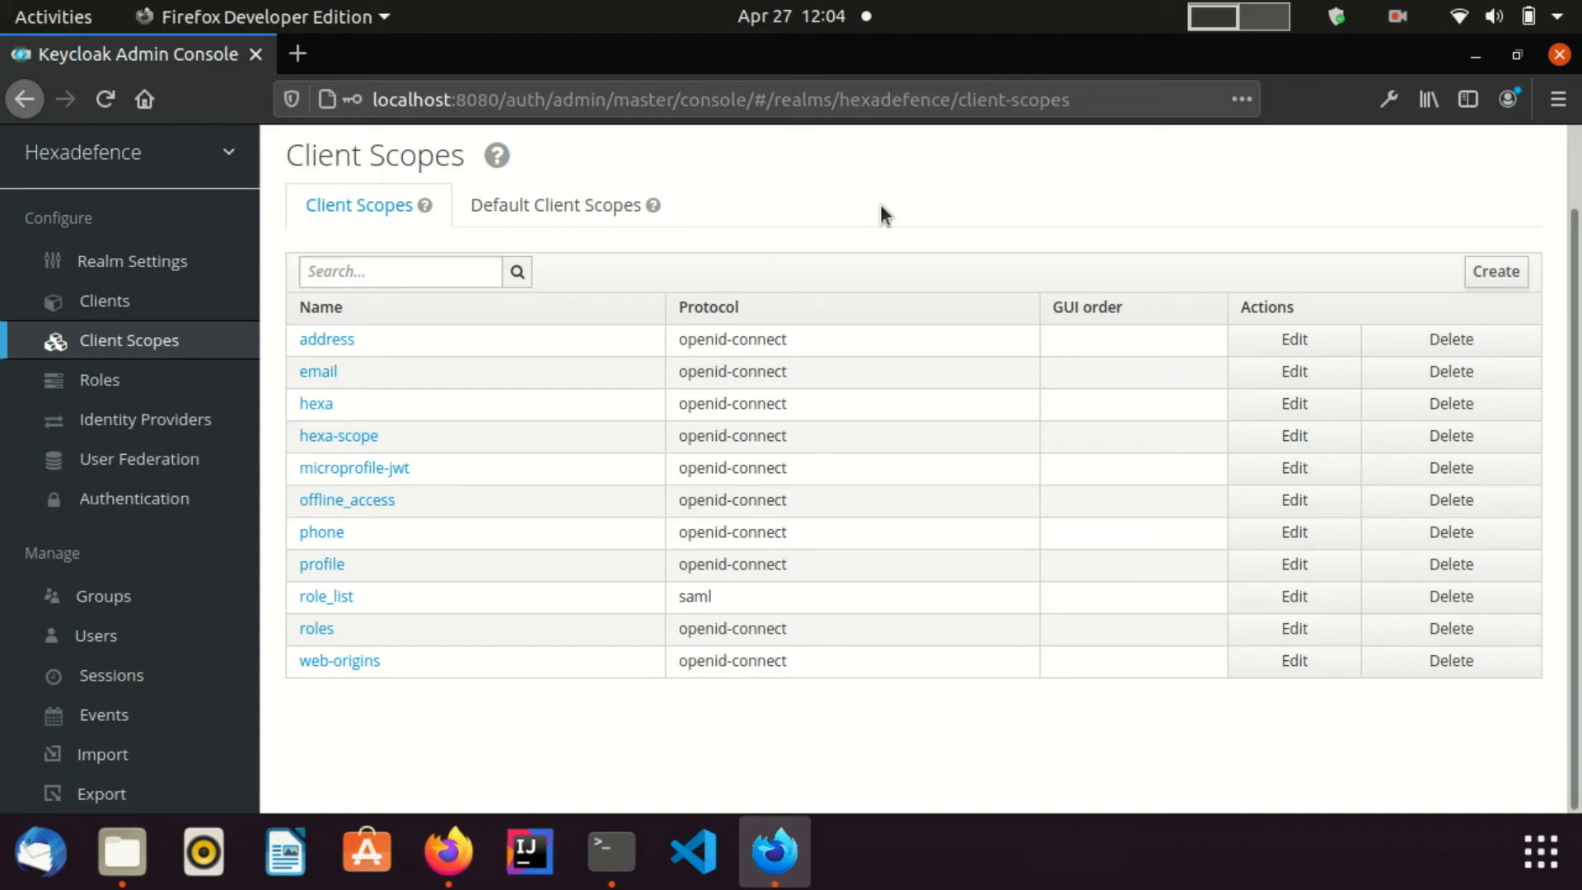
mouse_move(554, 204)
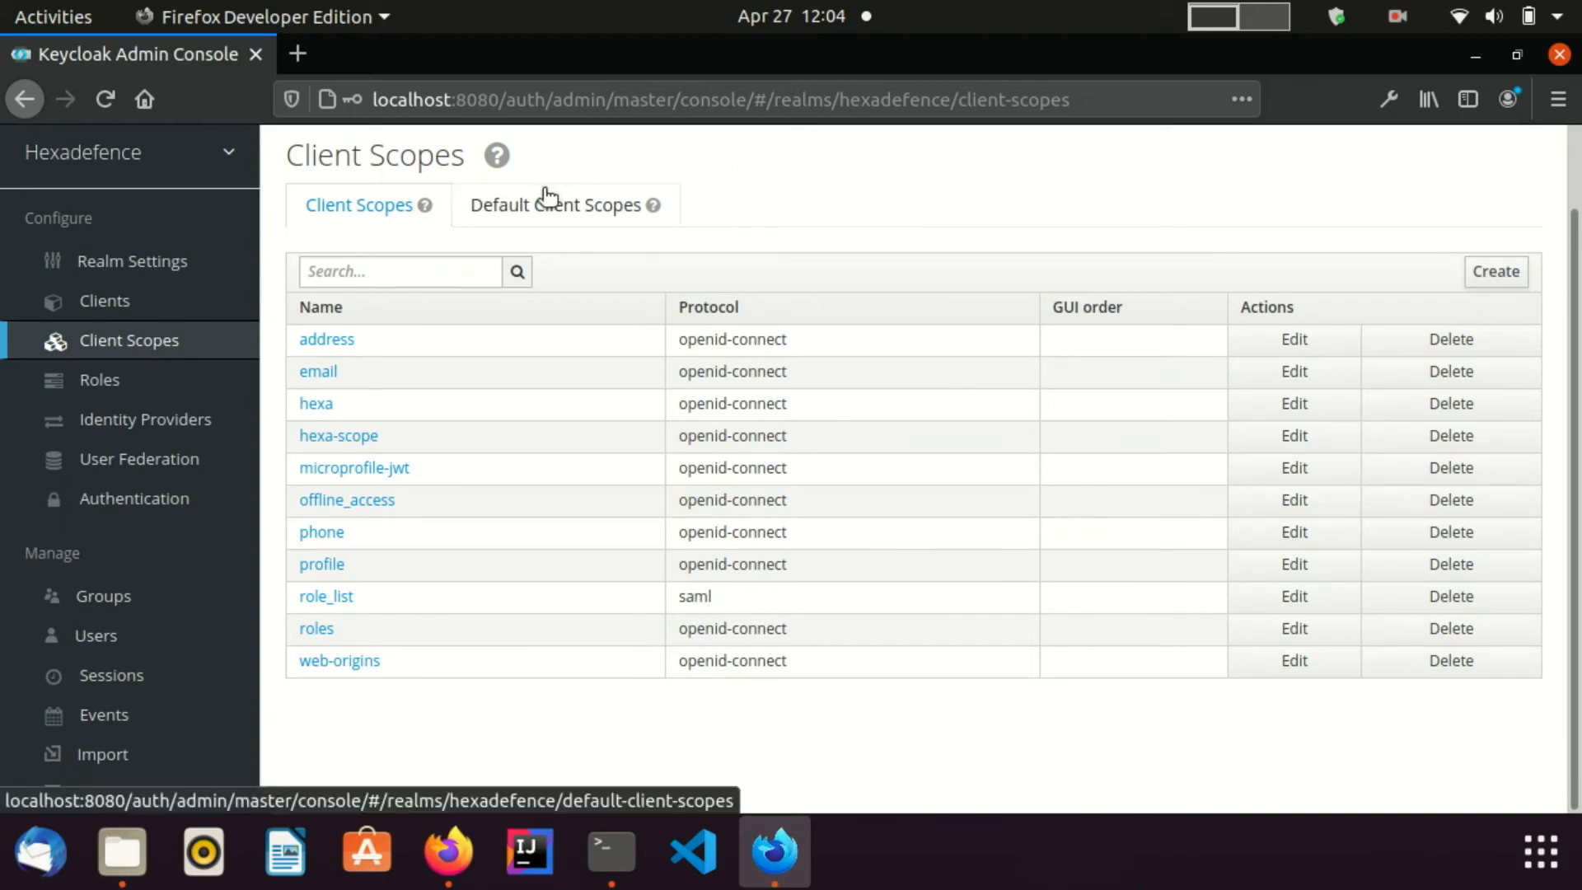
left_click(554, 204)
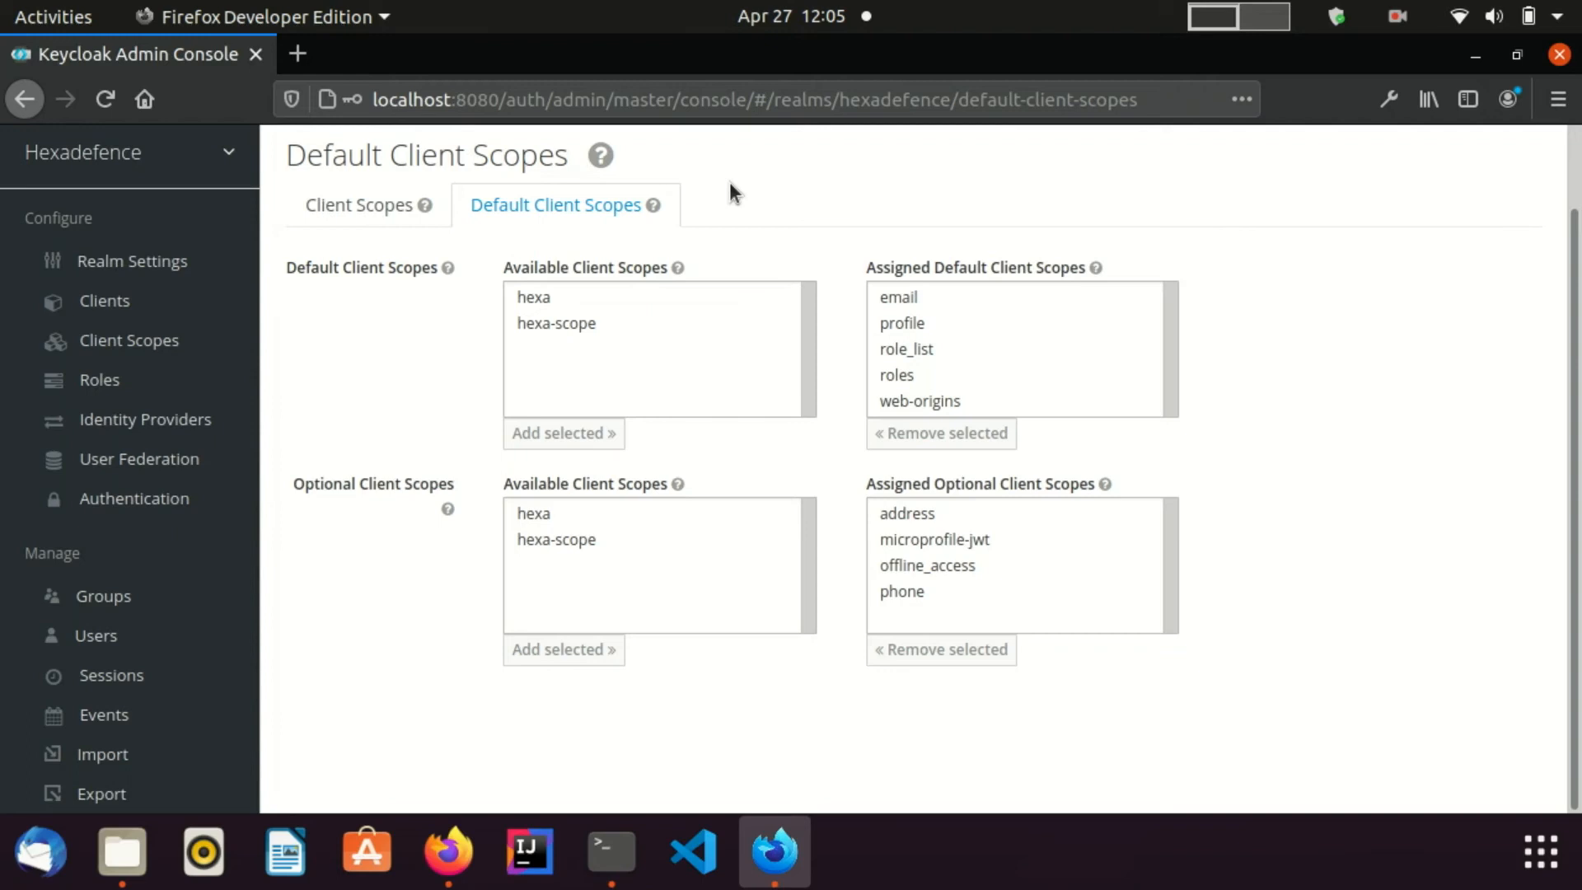
mouse_move(104, 300)
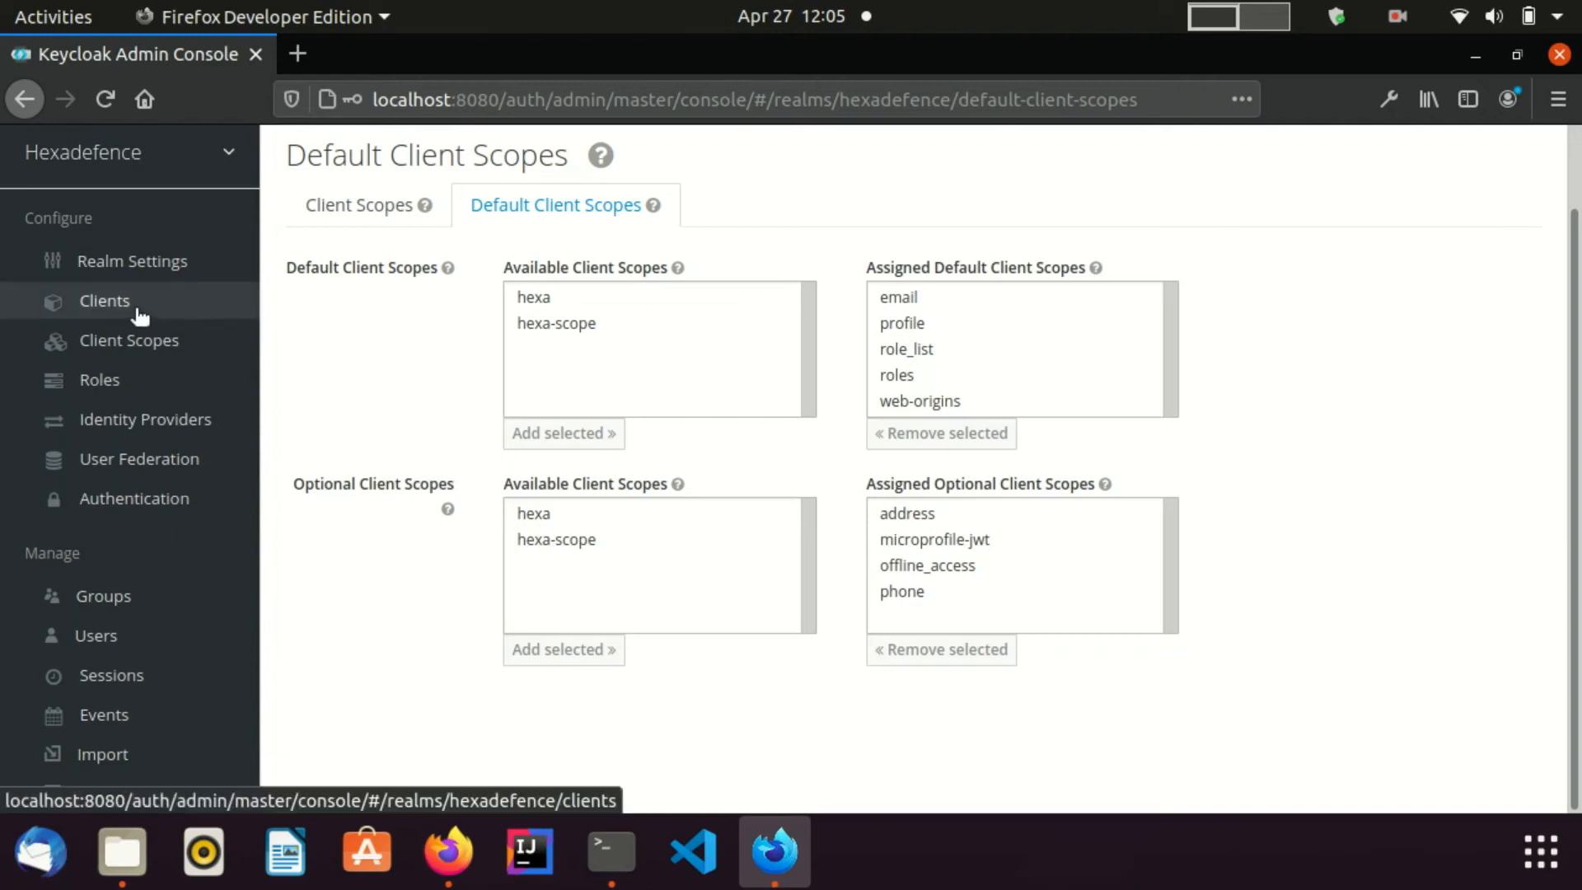
left_click(104, 300)
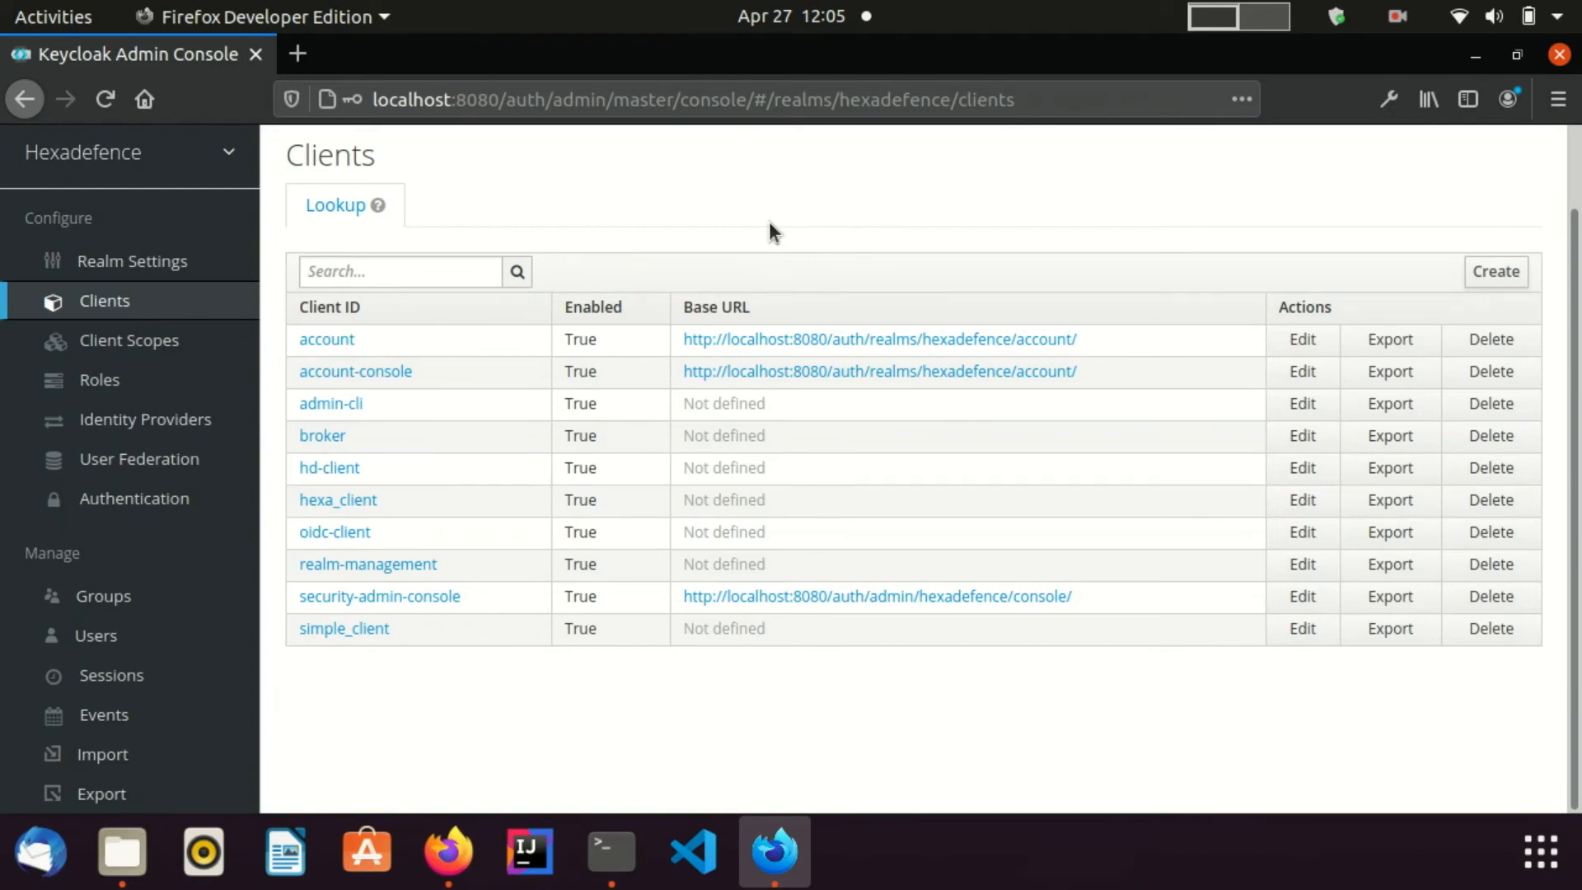
- Add hexa-scope to hexa_client's assigned default client scopes
left_click(336, 499)
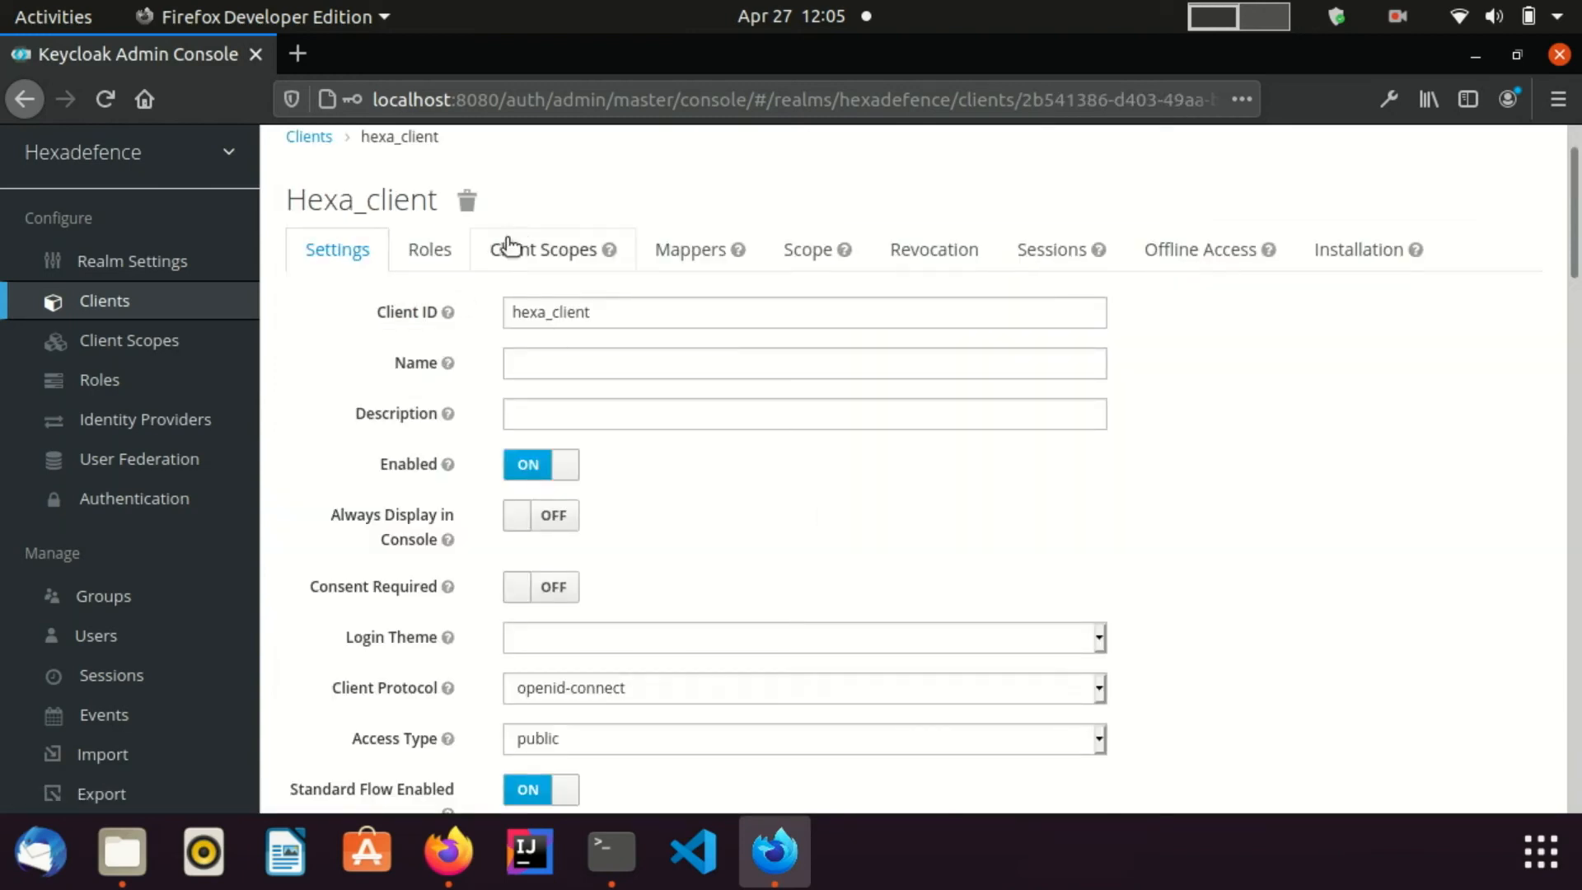
left_click(543, 249)
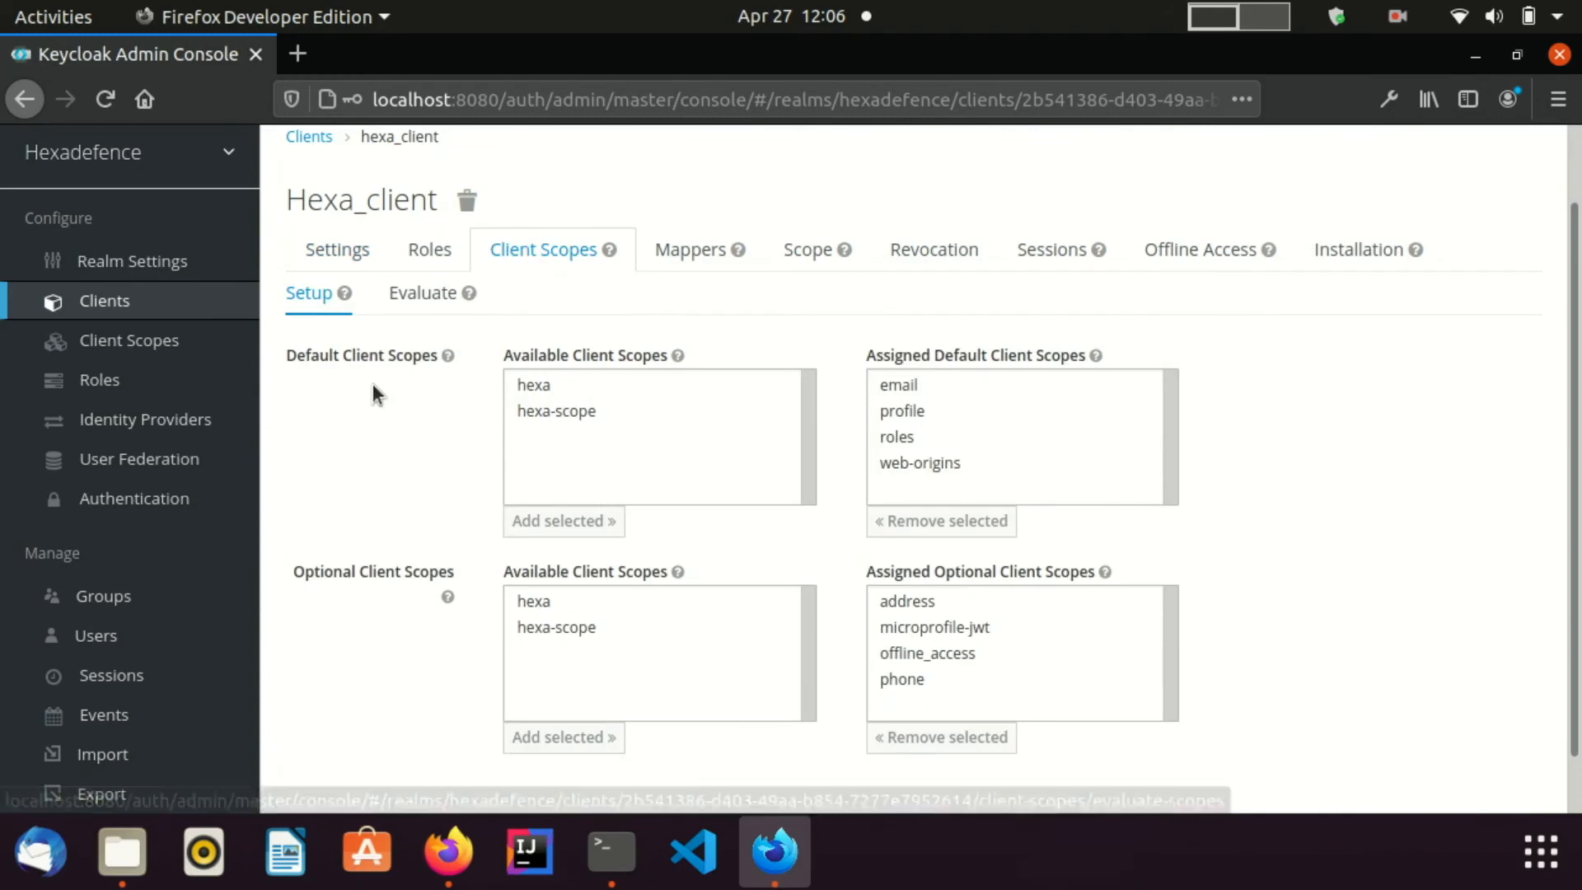
mouse_move(361, 389)
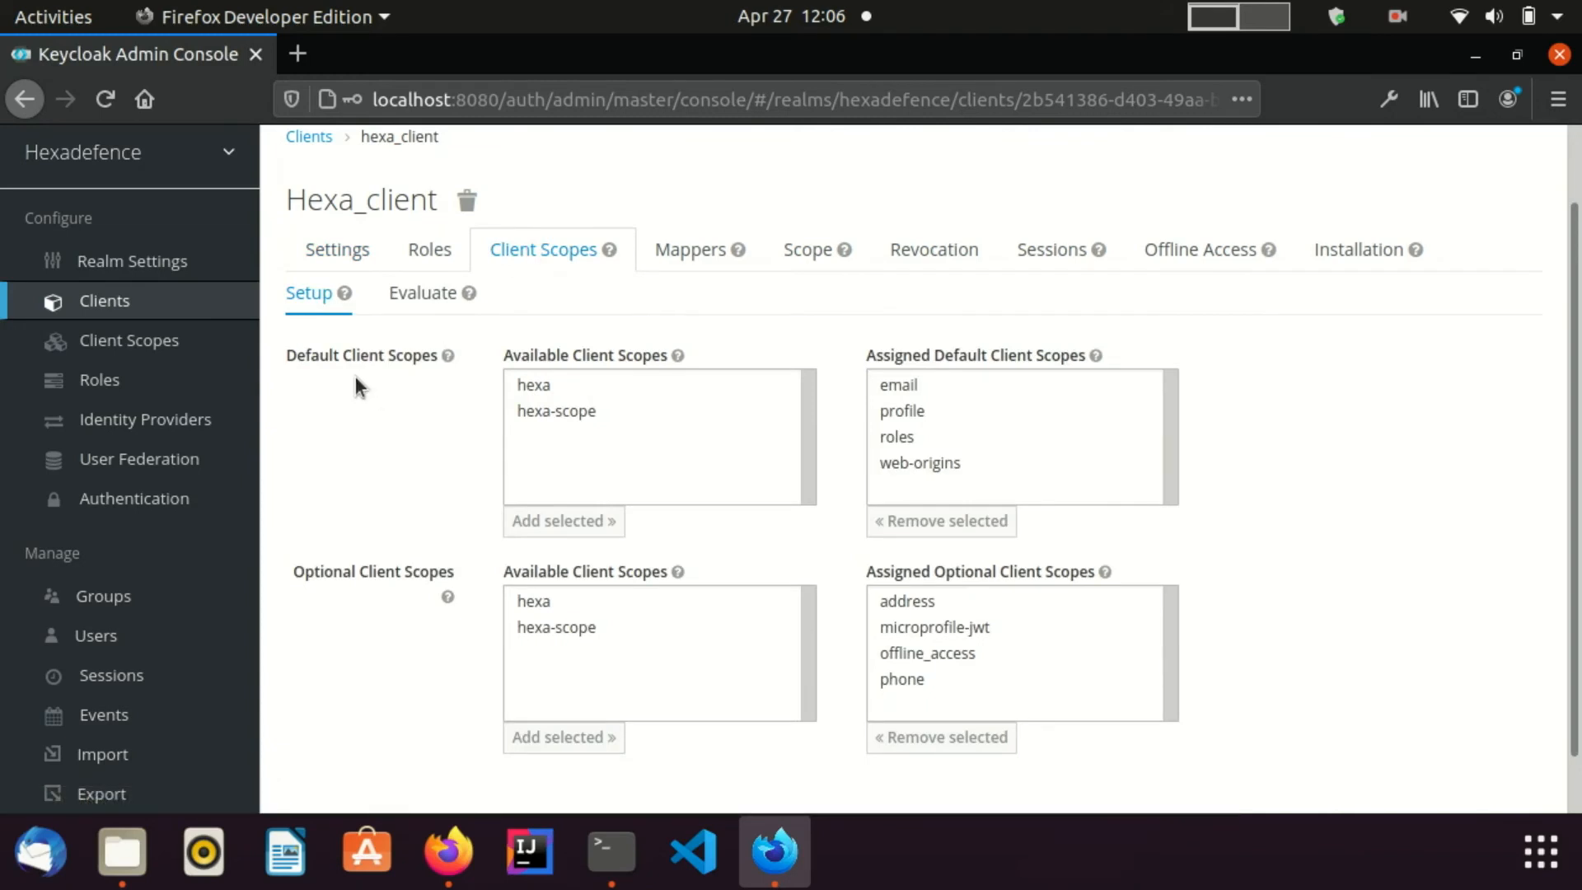
mouse_move(336, 374)
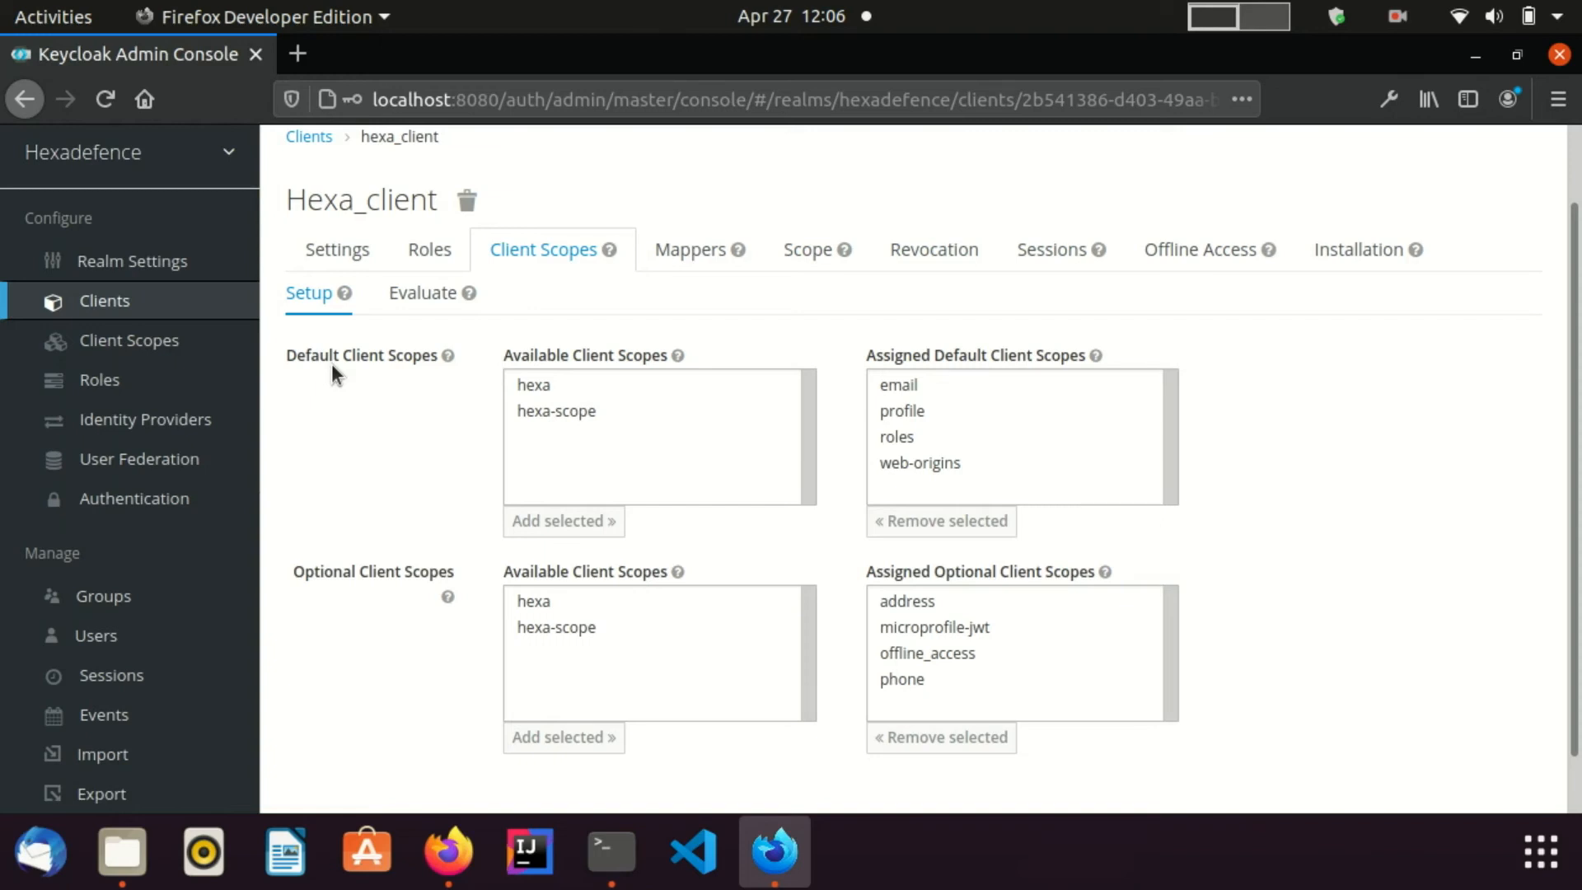
mouse_move(460, 427)
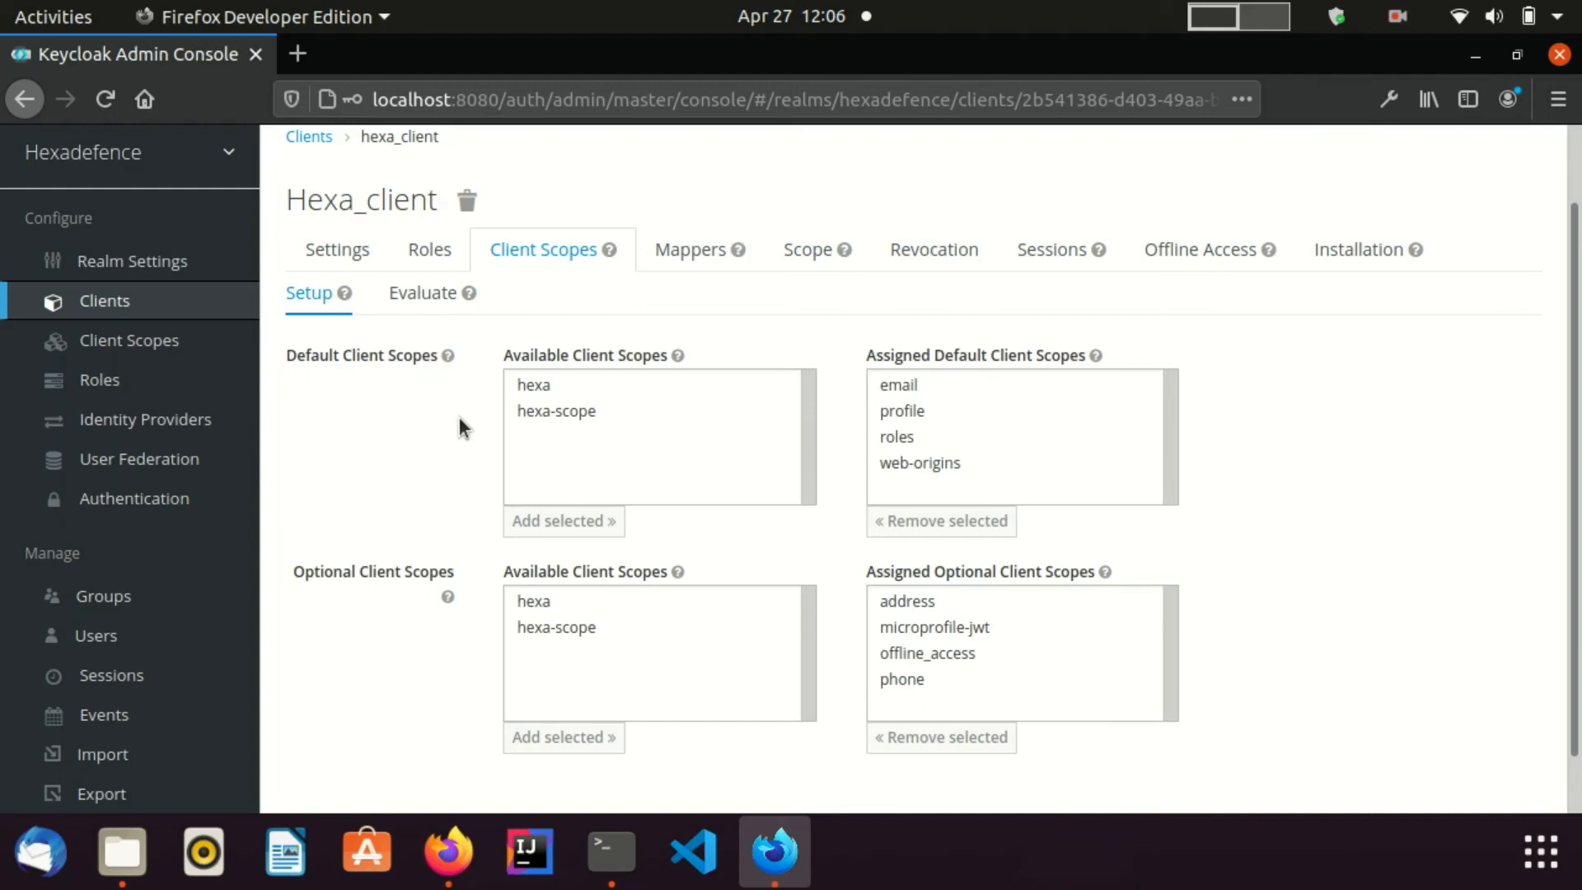
left_click(555, 410)
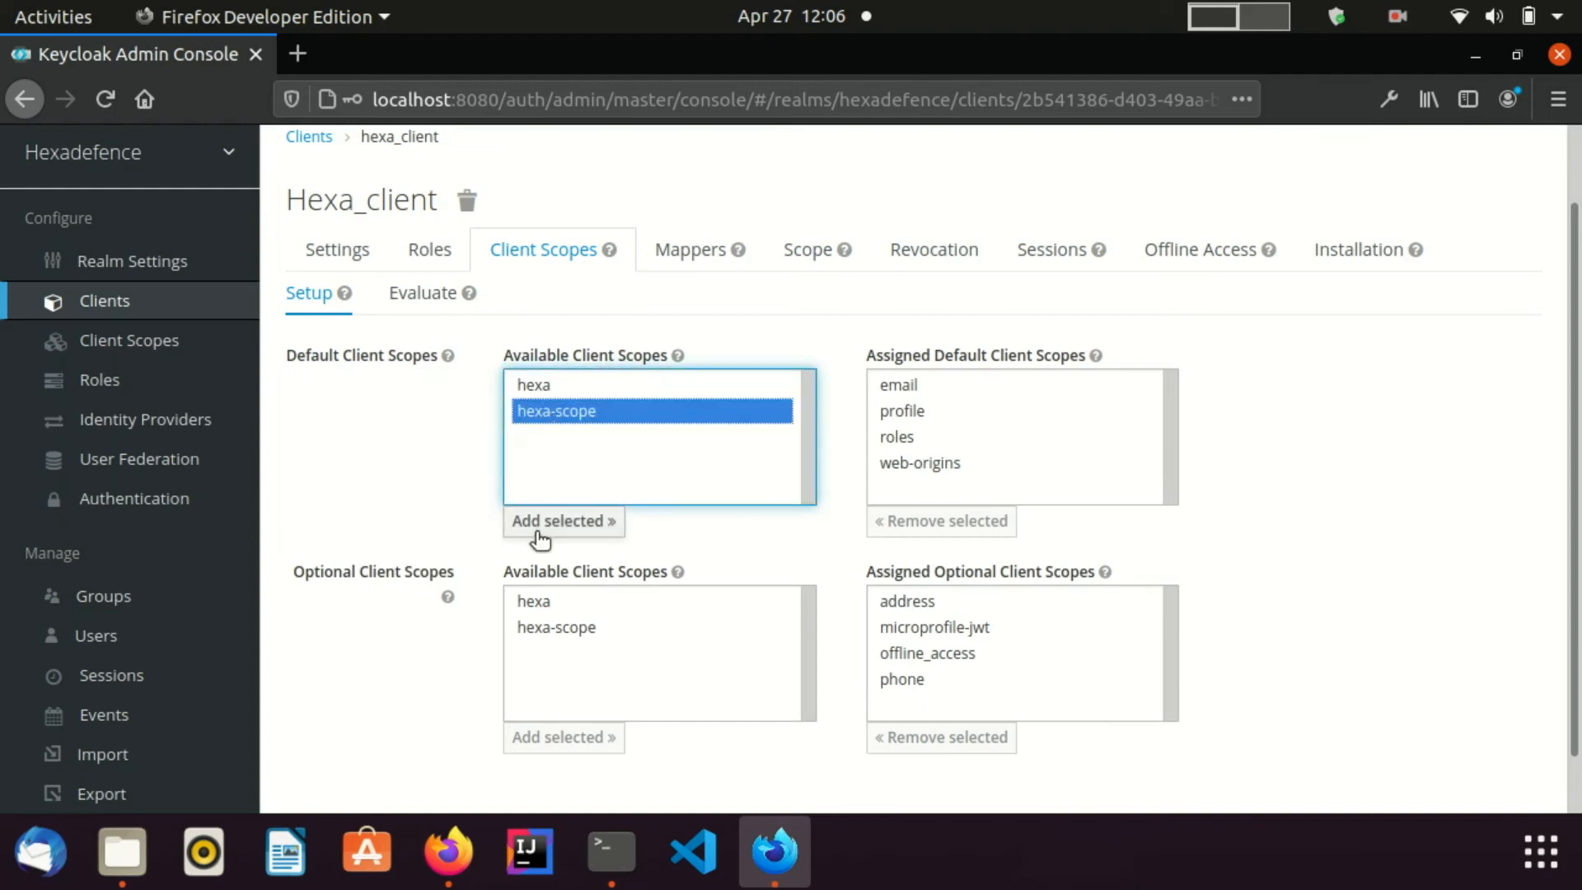
left_click(564, 521)
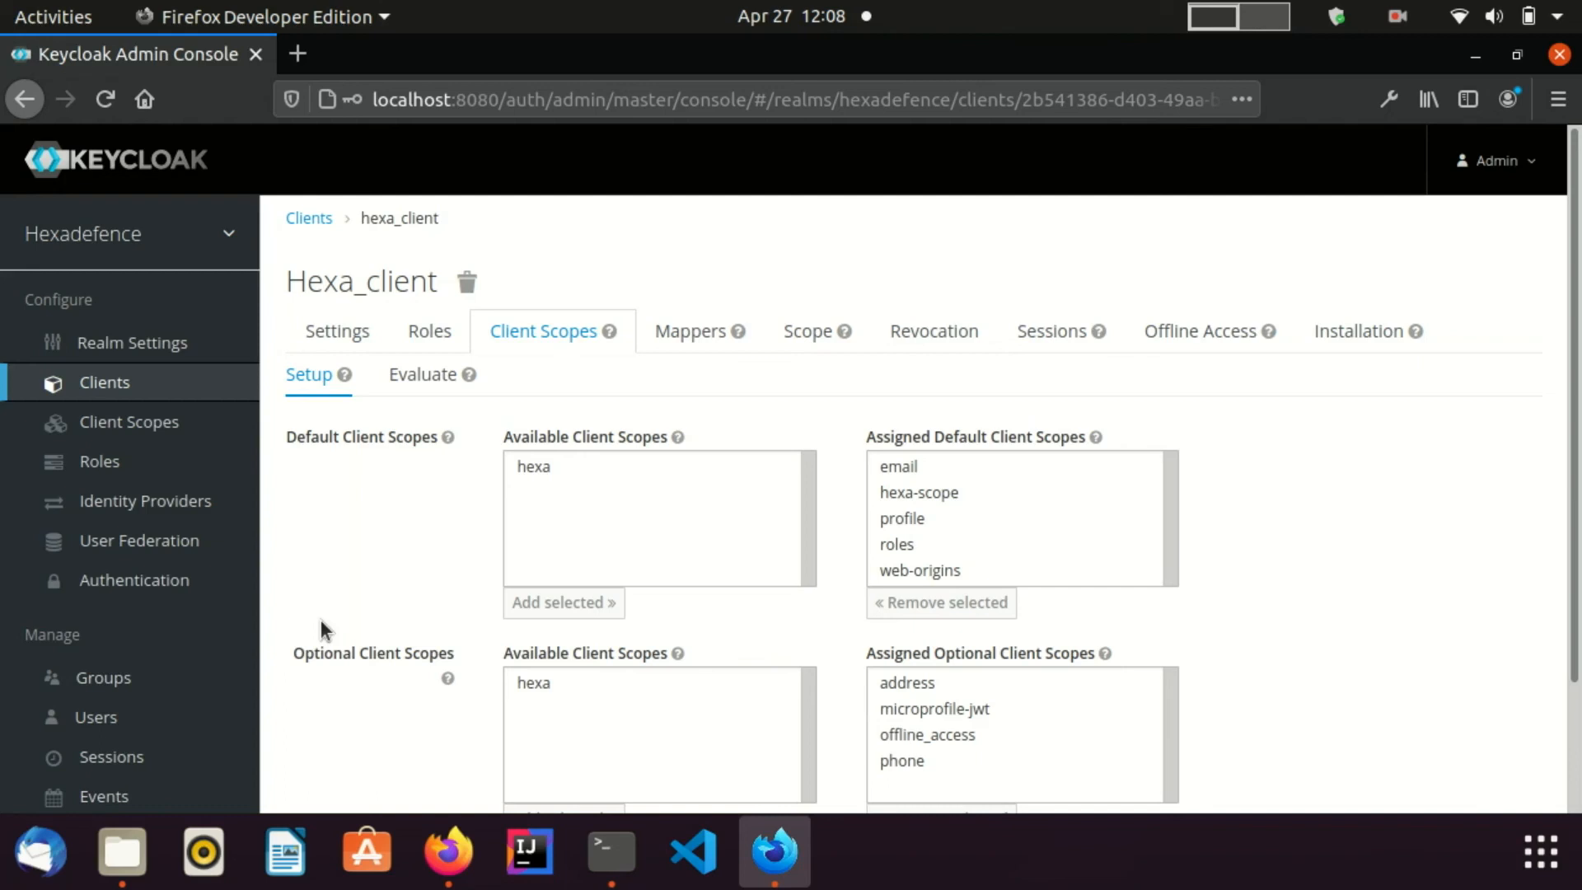
mouse_move(352, 567)
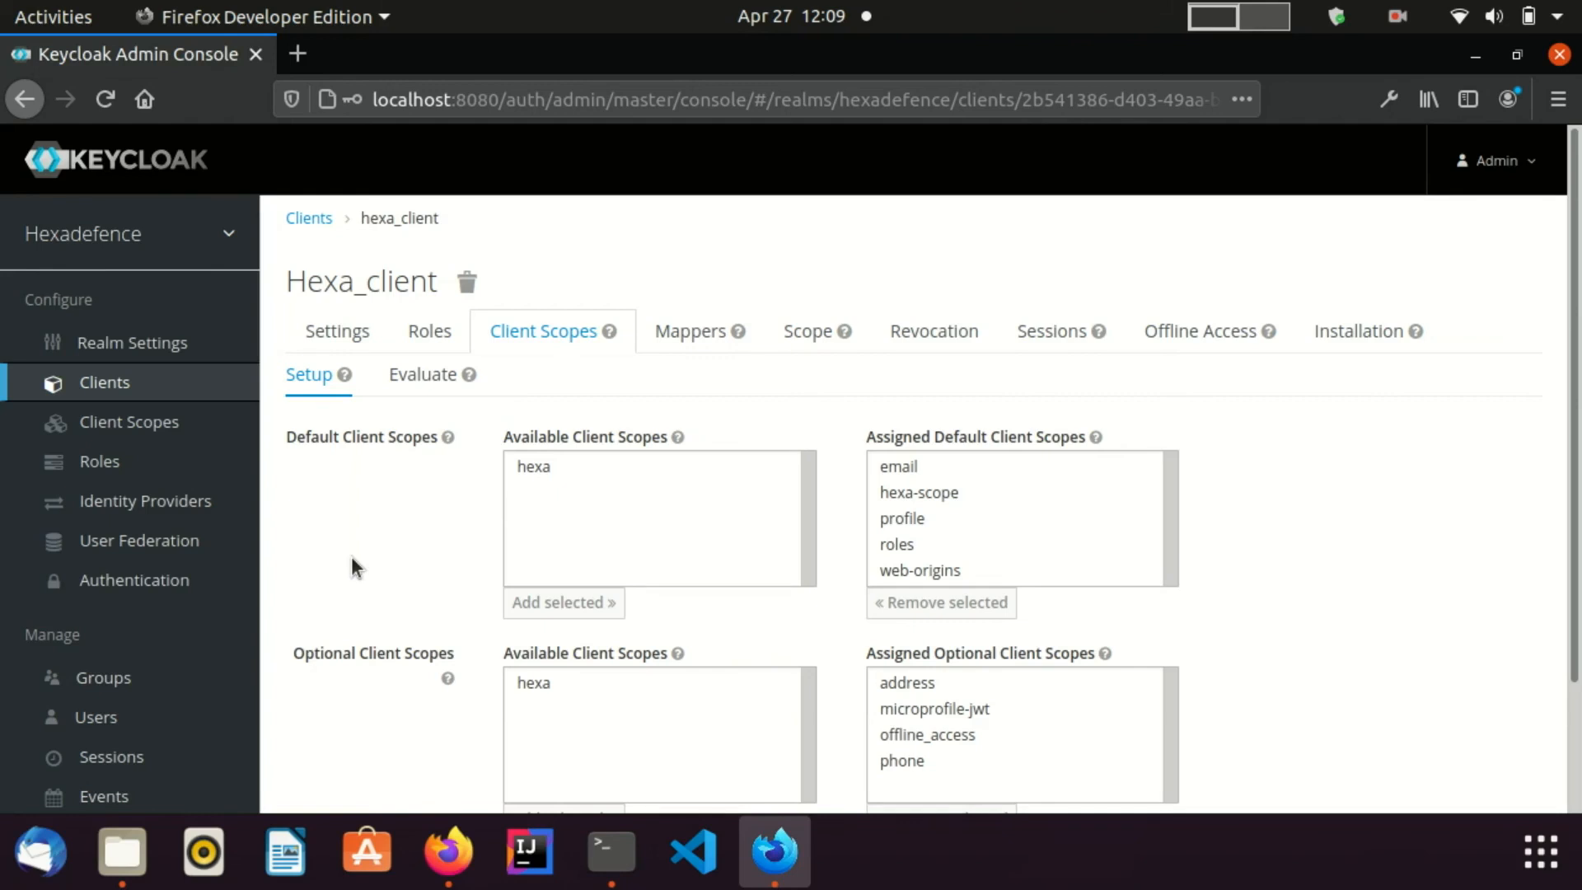
- Show hexa_client's scope evaluation with effective protocol mappers including zoneinfo, and start choosing a user
left_click(424, 375)
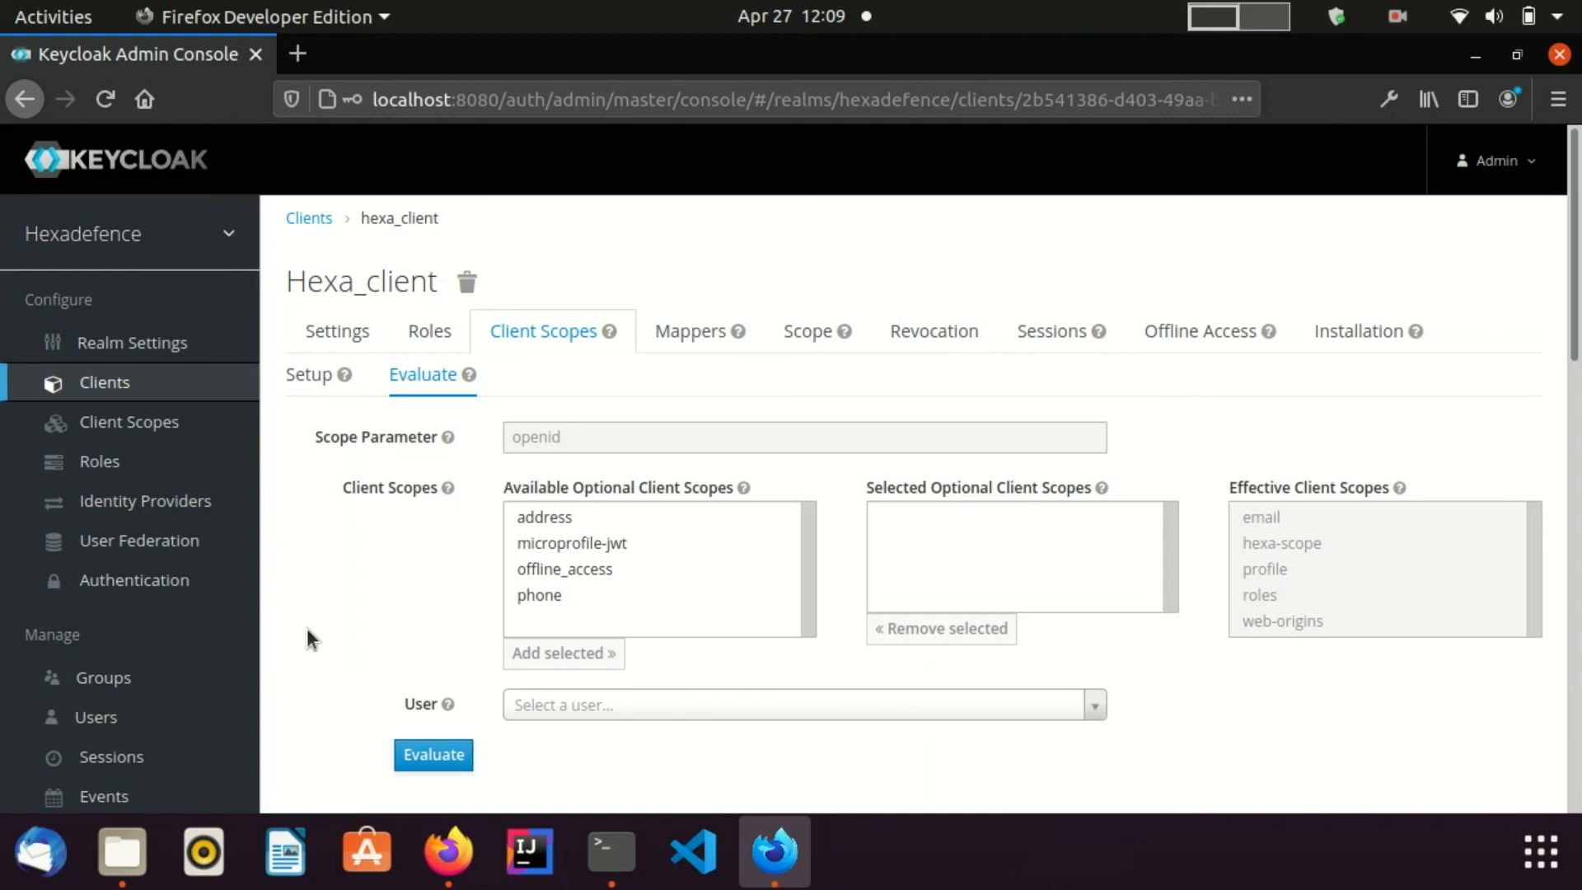
scroll("down", 3)
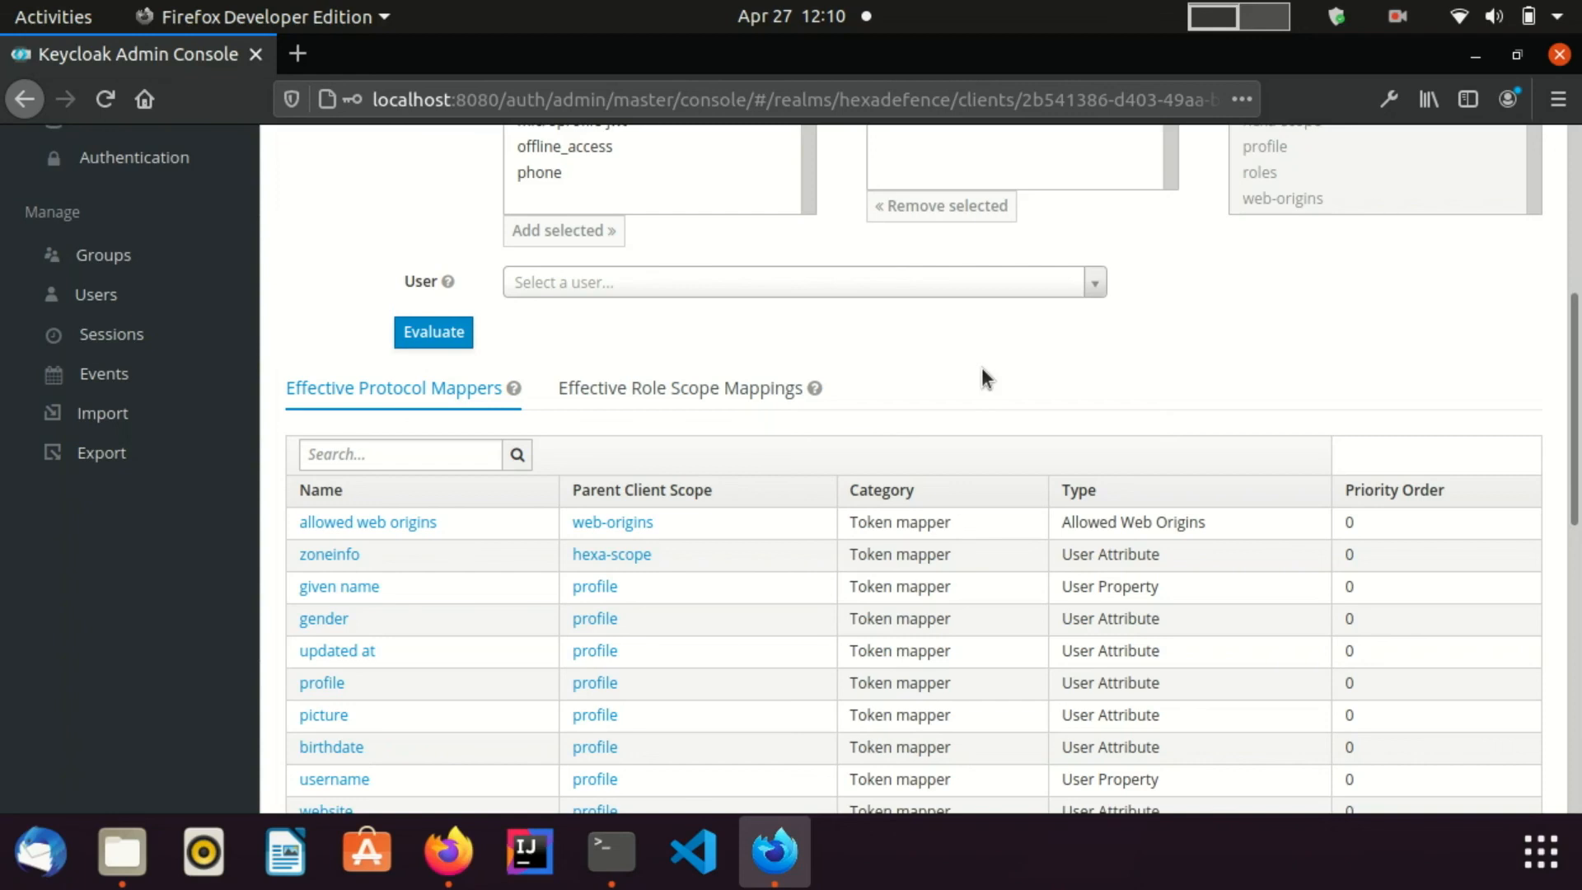
left_click(798, 282)
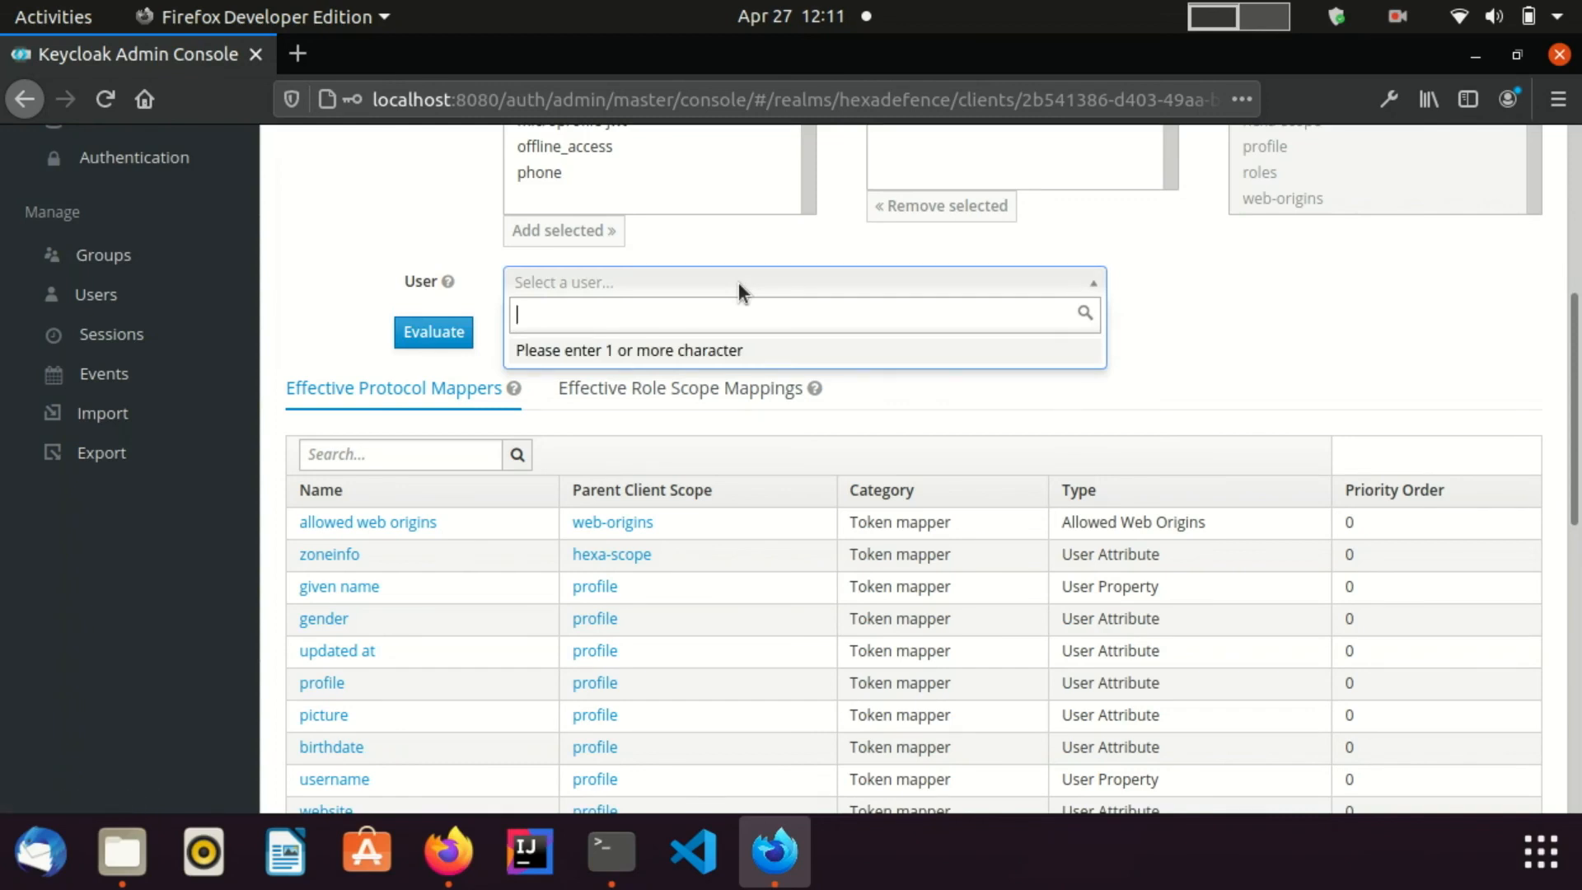
- Evaluate scopes for user hexa and display the generated example access token
type("he")
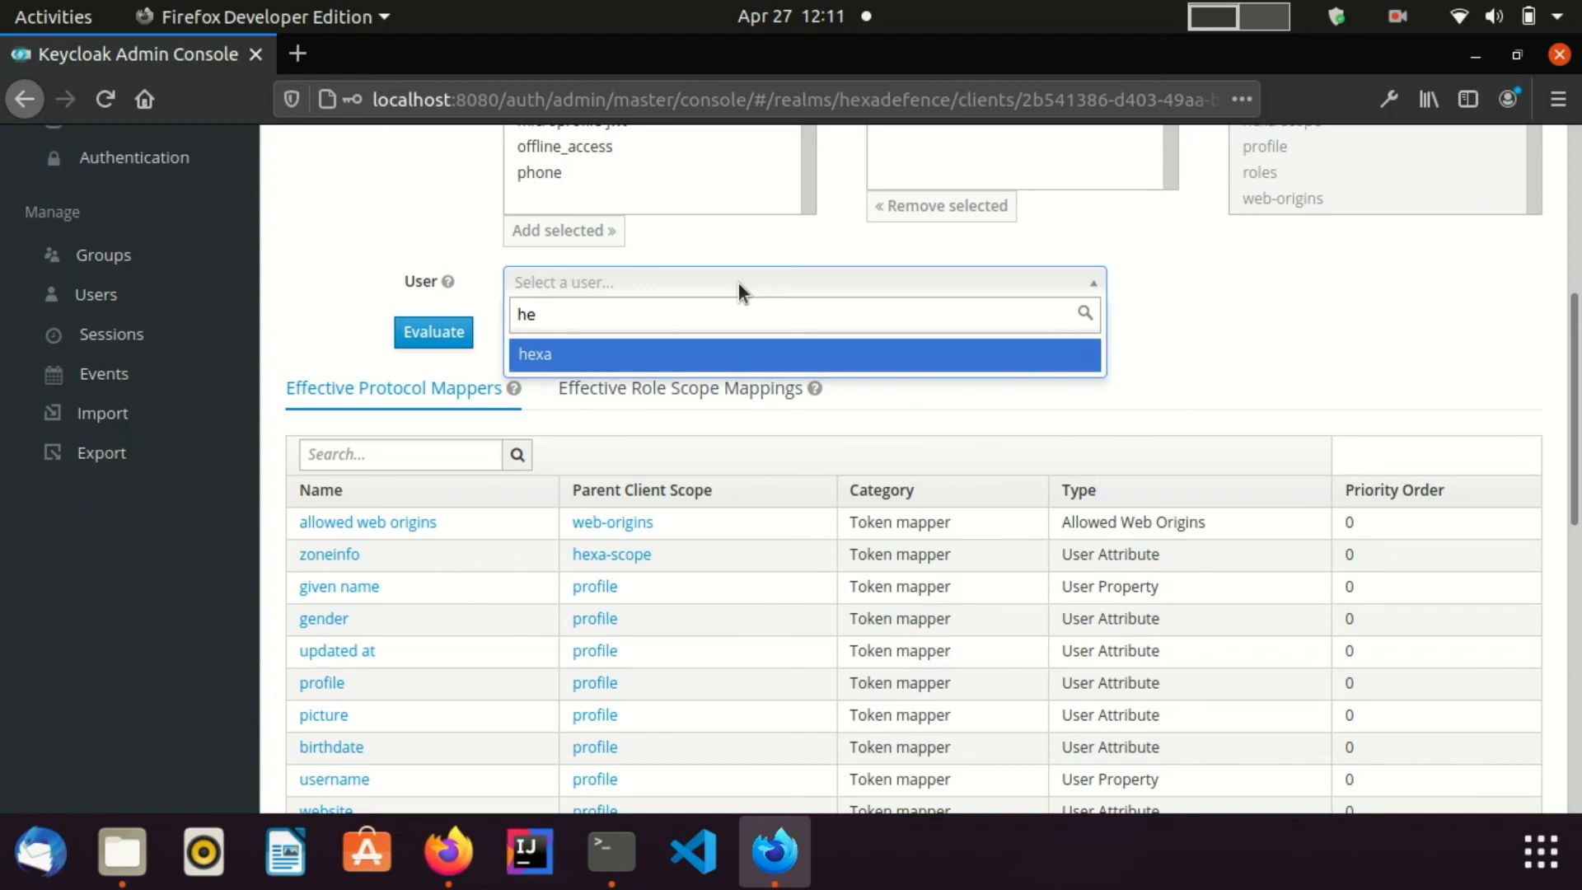
left_click(534, 355)
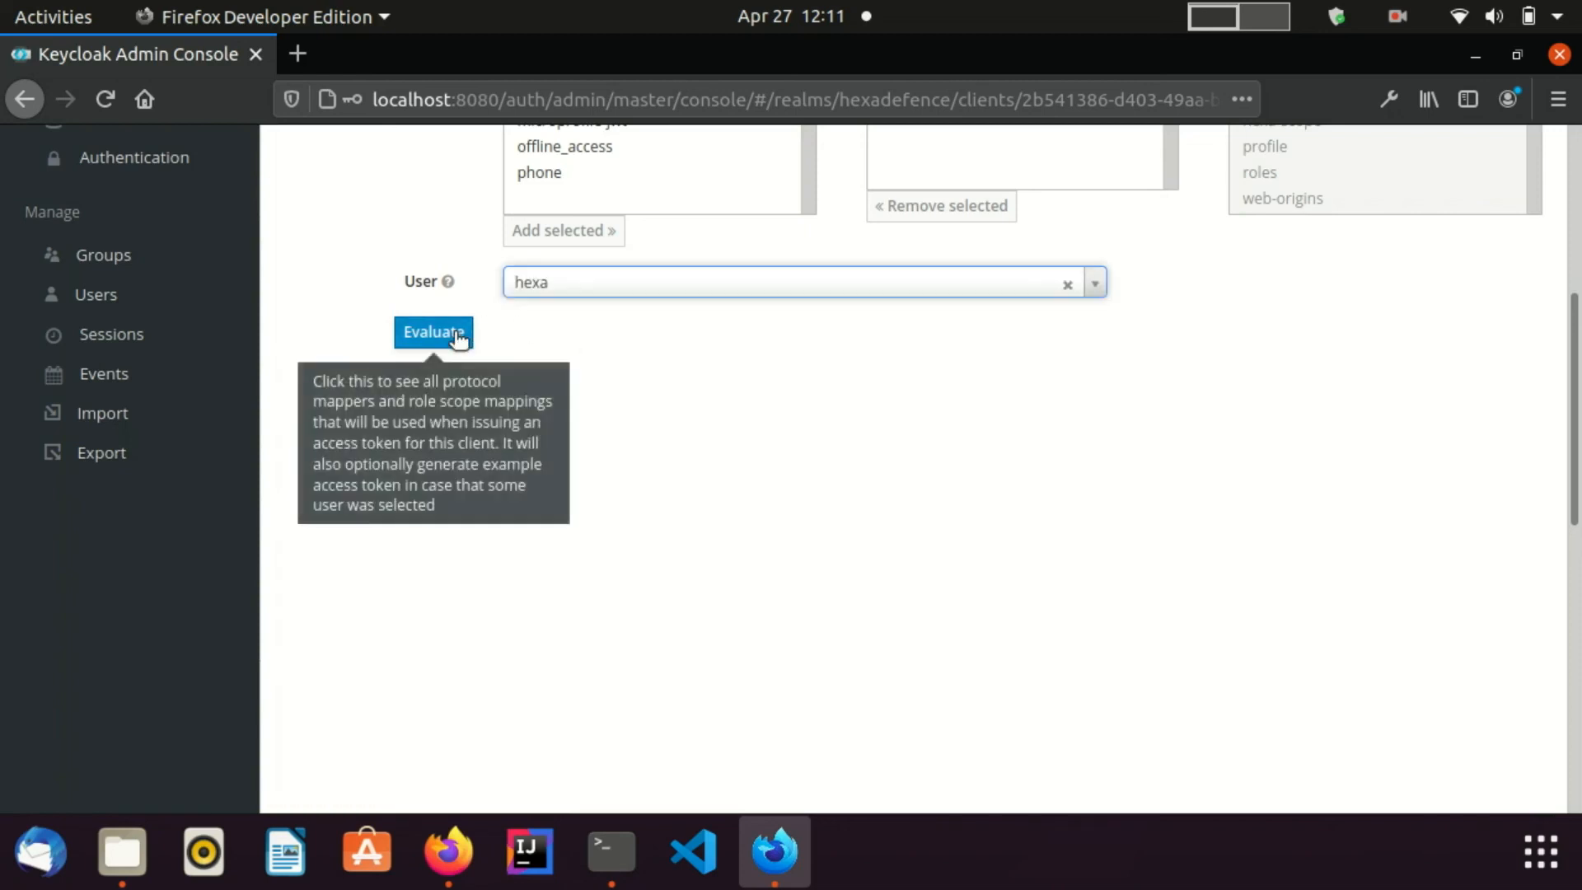
mouse_move(515, 351)
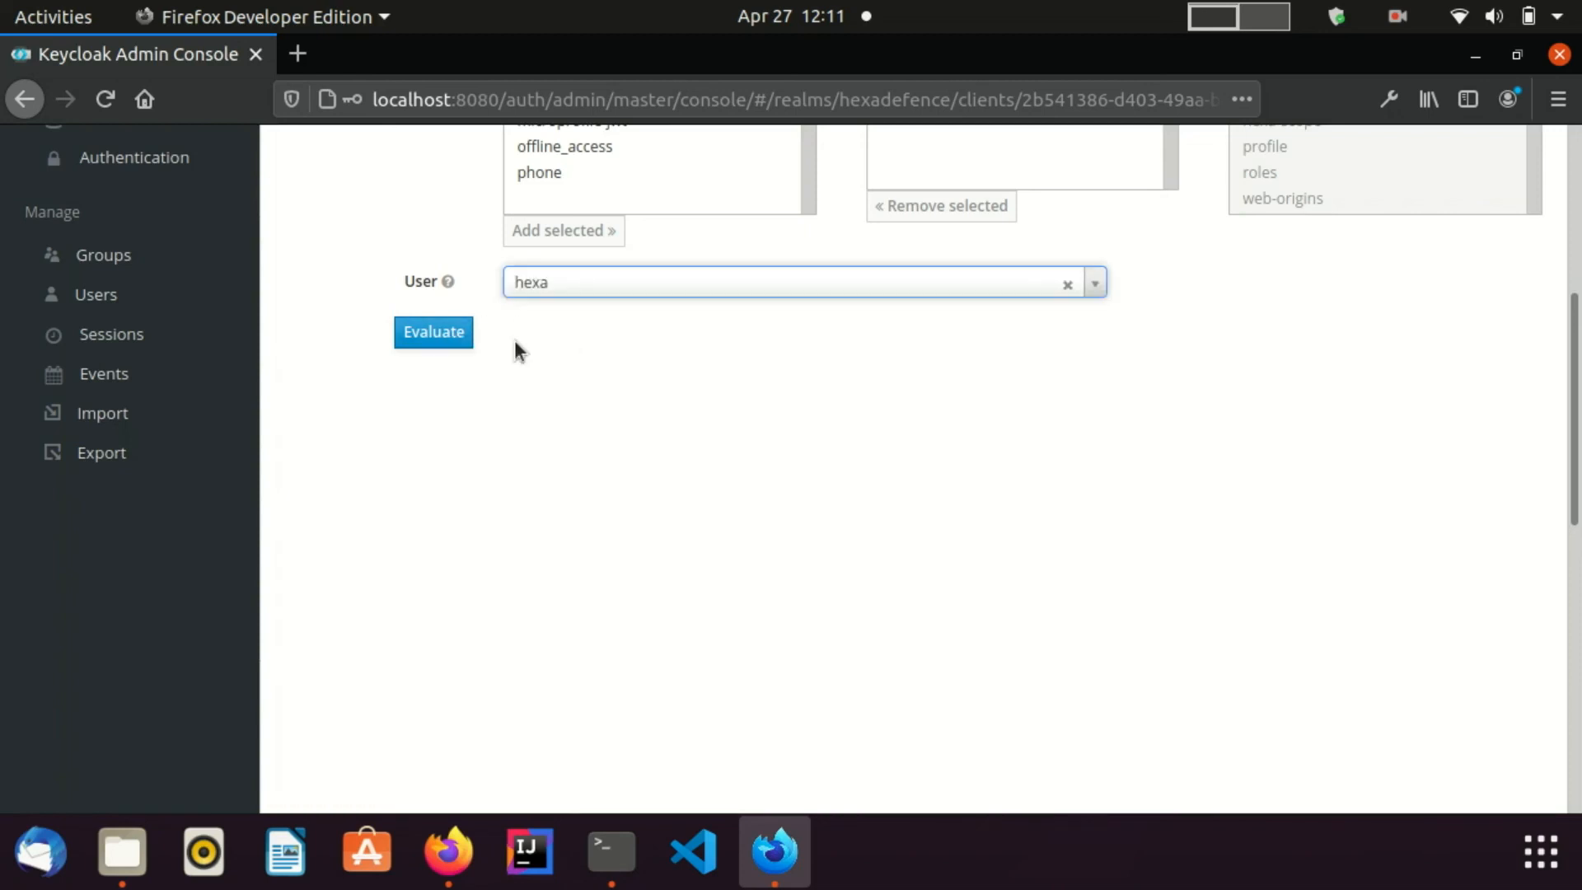
left_click(433, 331)
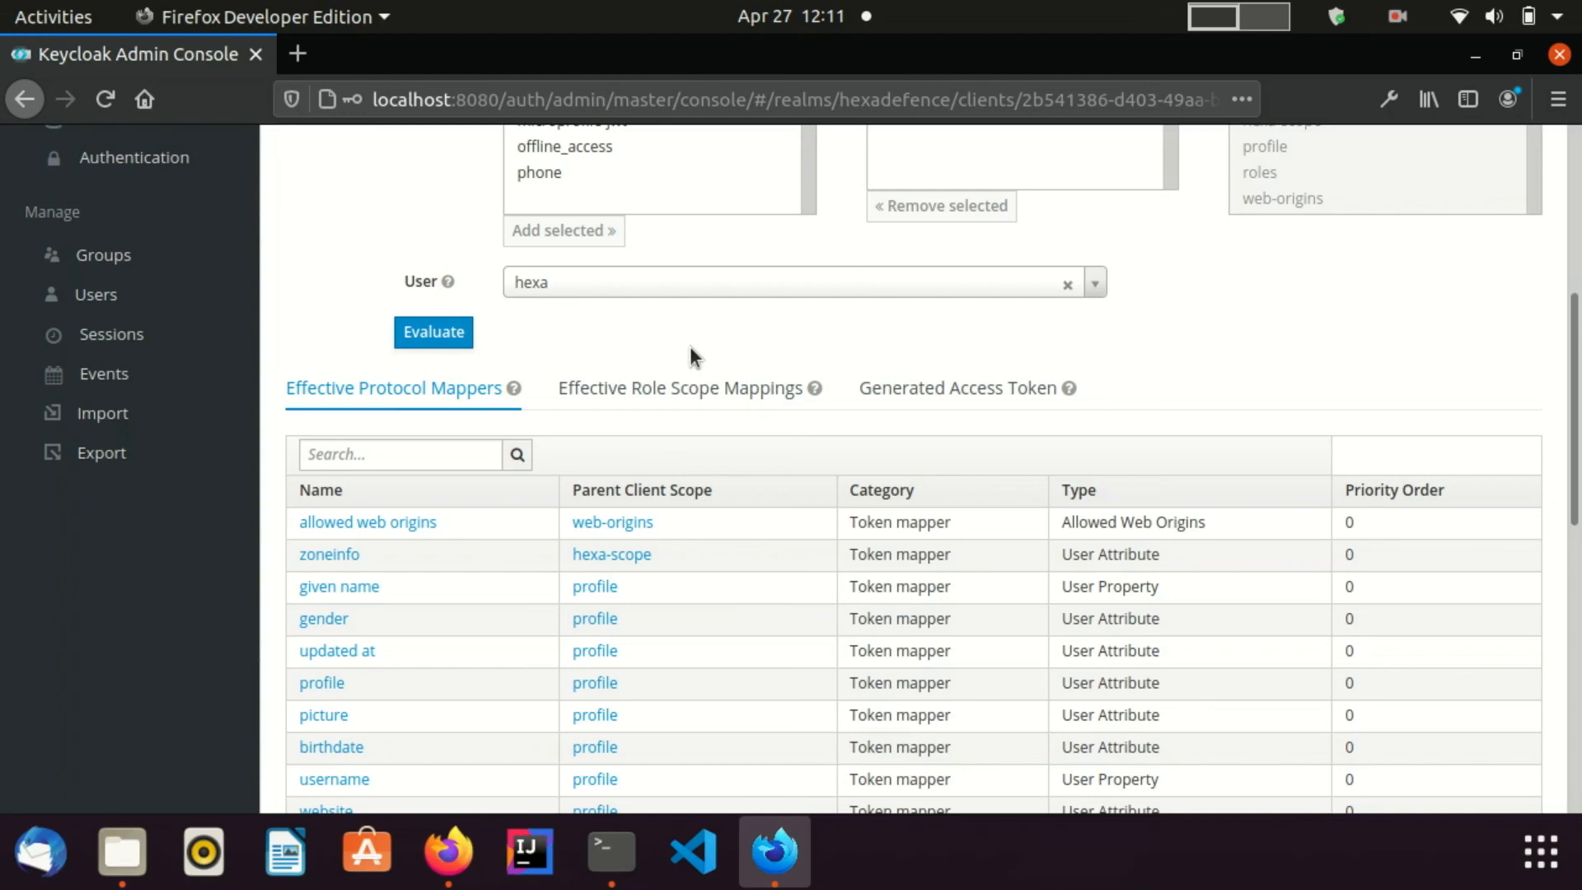
left_click(956, 387)
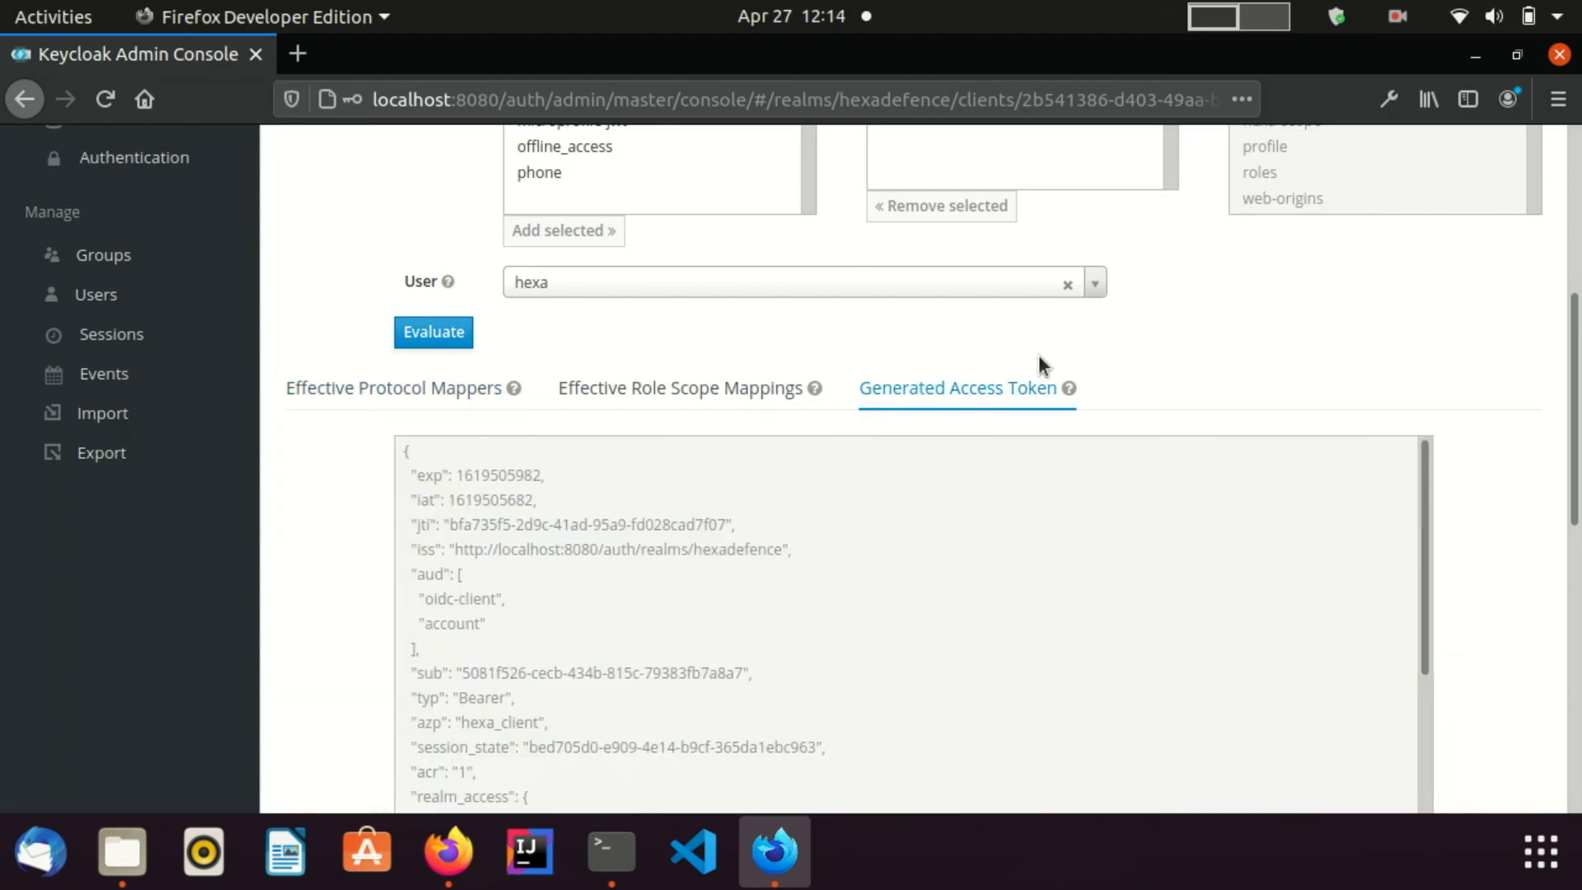